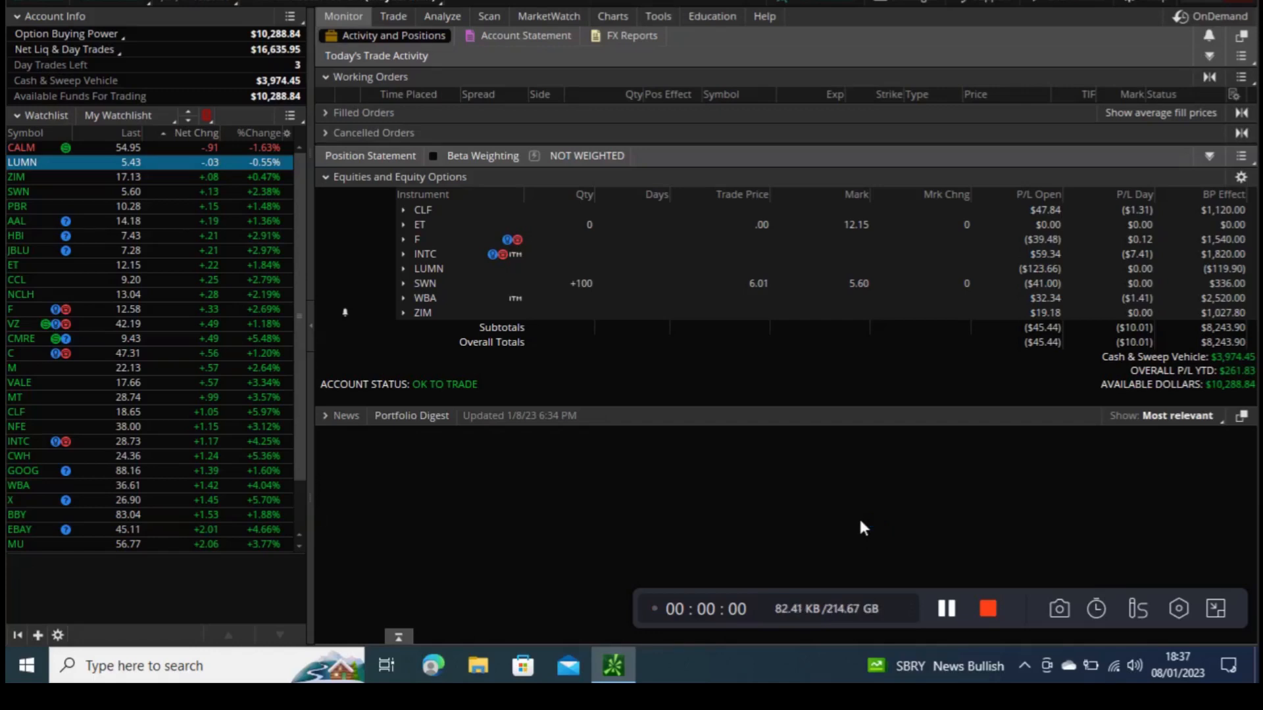
pyautogui.moveTo(957, 583)
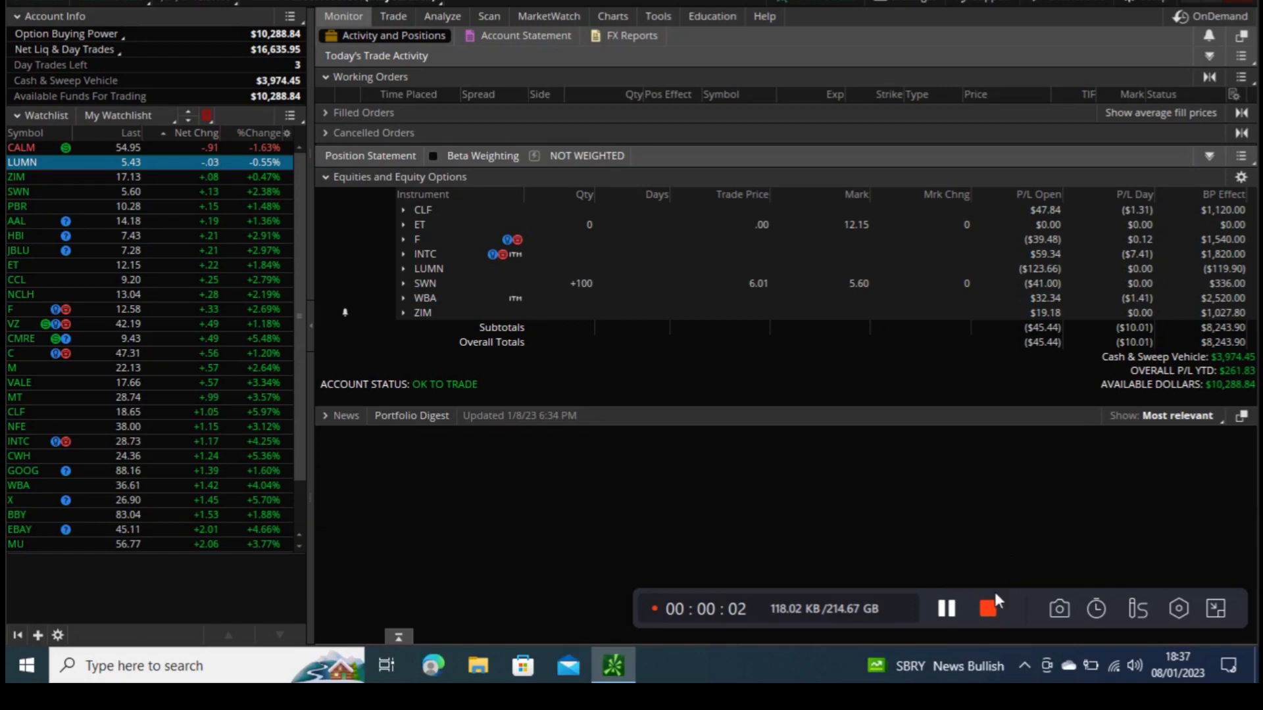
pyautogui.moveTo(786, 647)
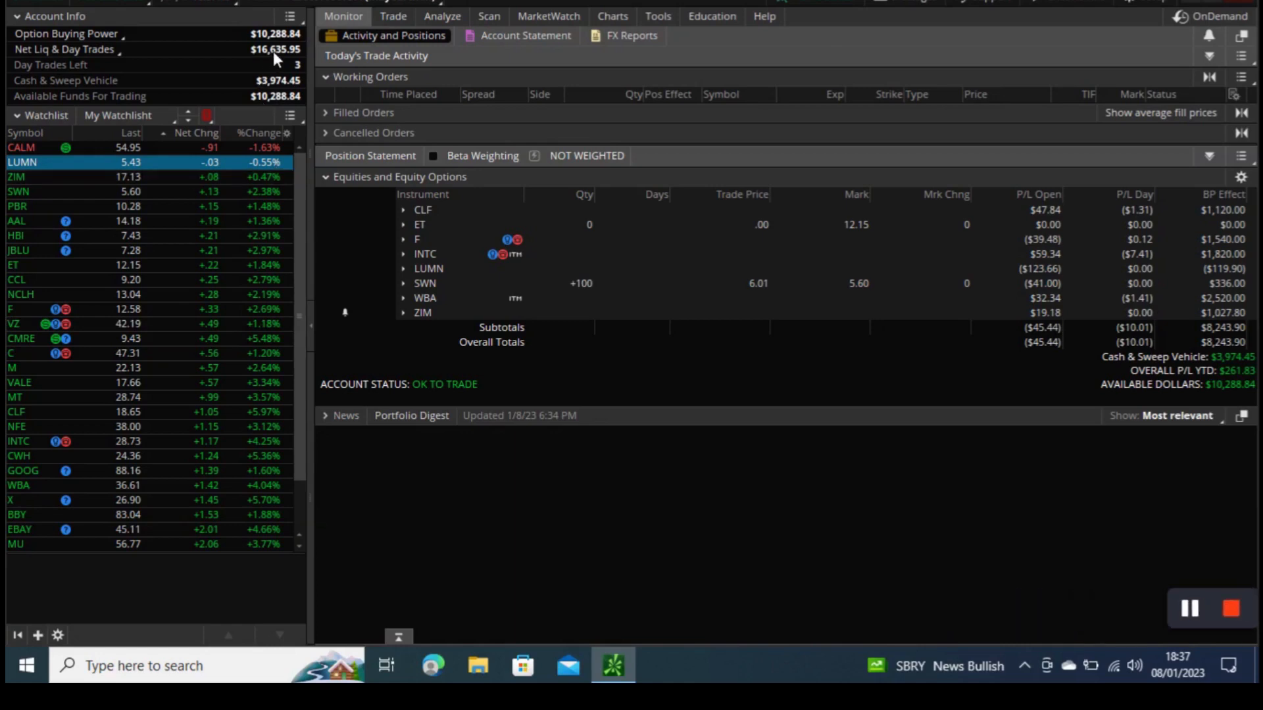
pyautogui.moveTo(276, 59)
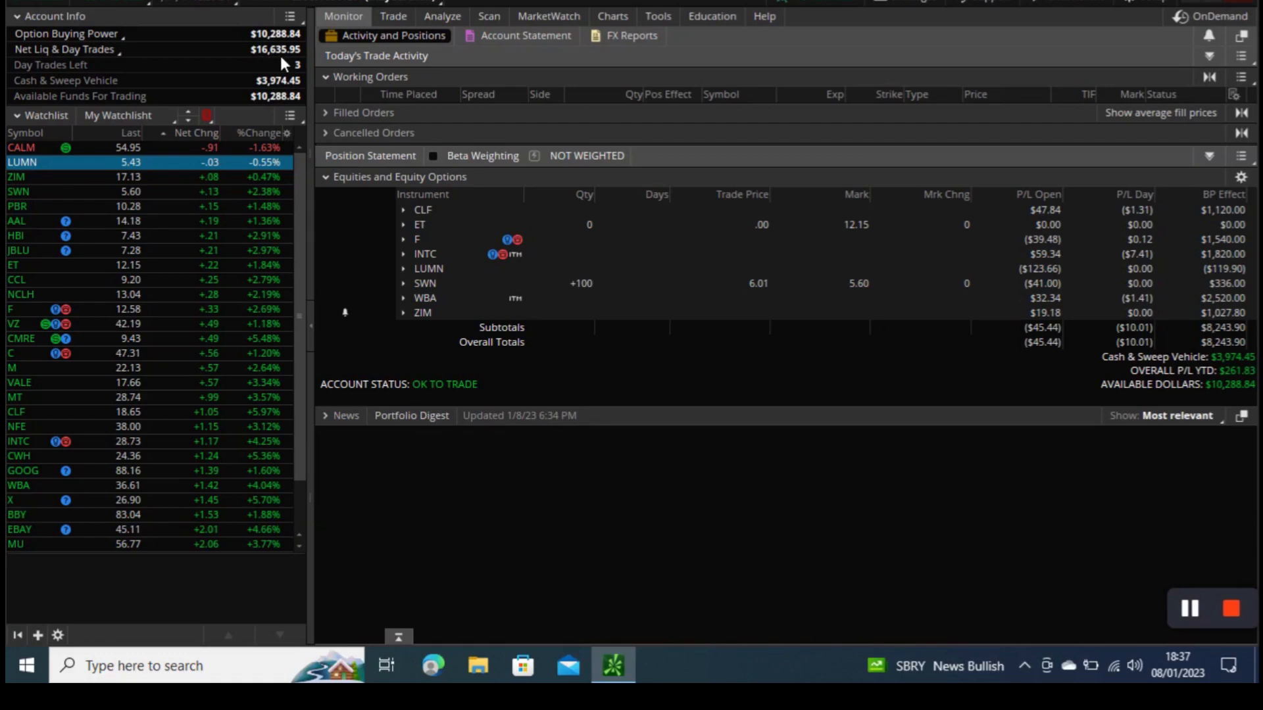
pyautogui.moveTo(283, 65)
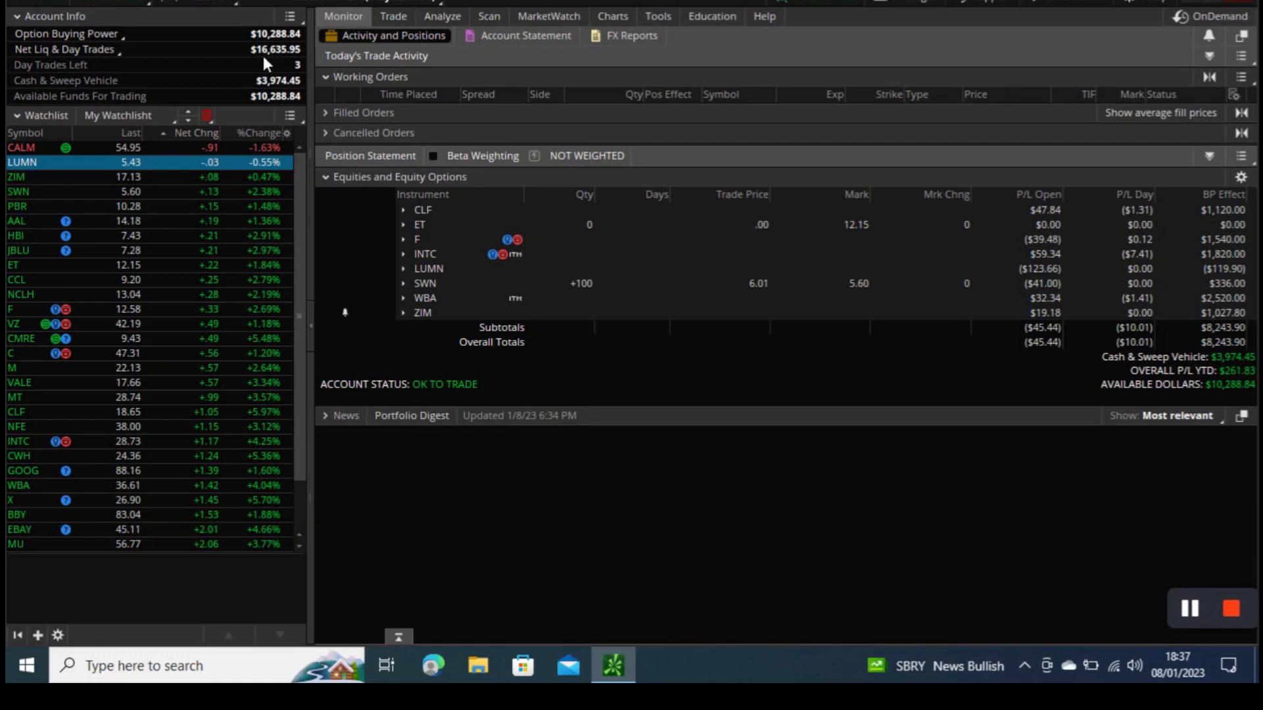
pyautogui.moveTo(300, 68)
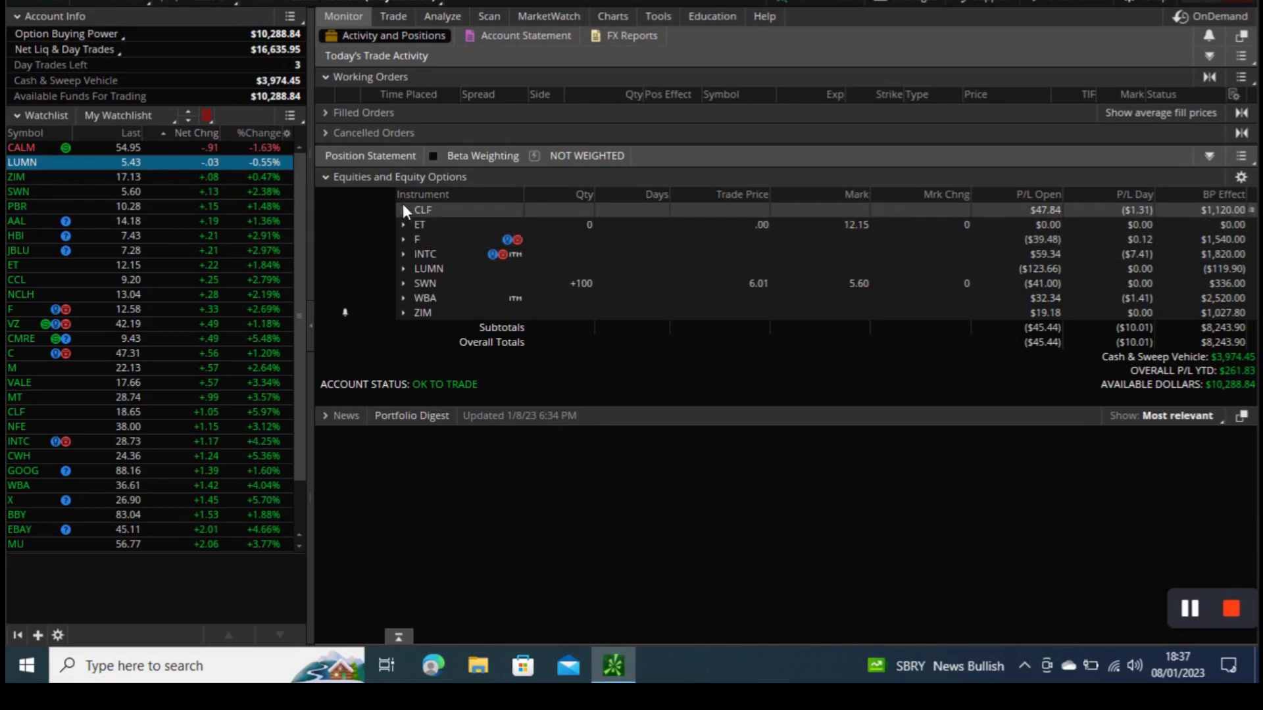
# Expand and collapse the CLF, ET, INTC, LUMN and ZIM holdings to check their legs.
pyautogui.click(402, 209)
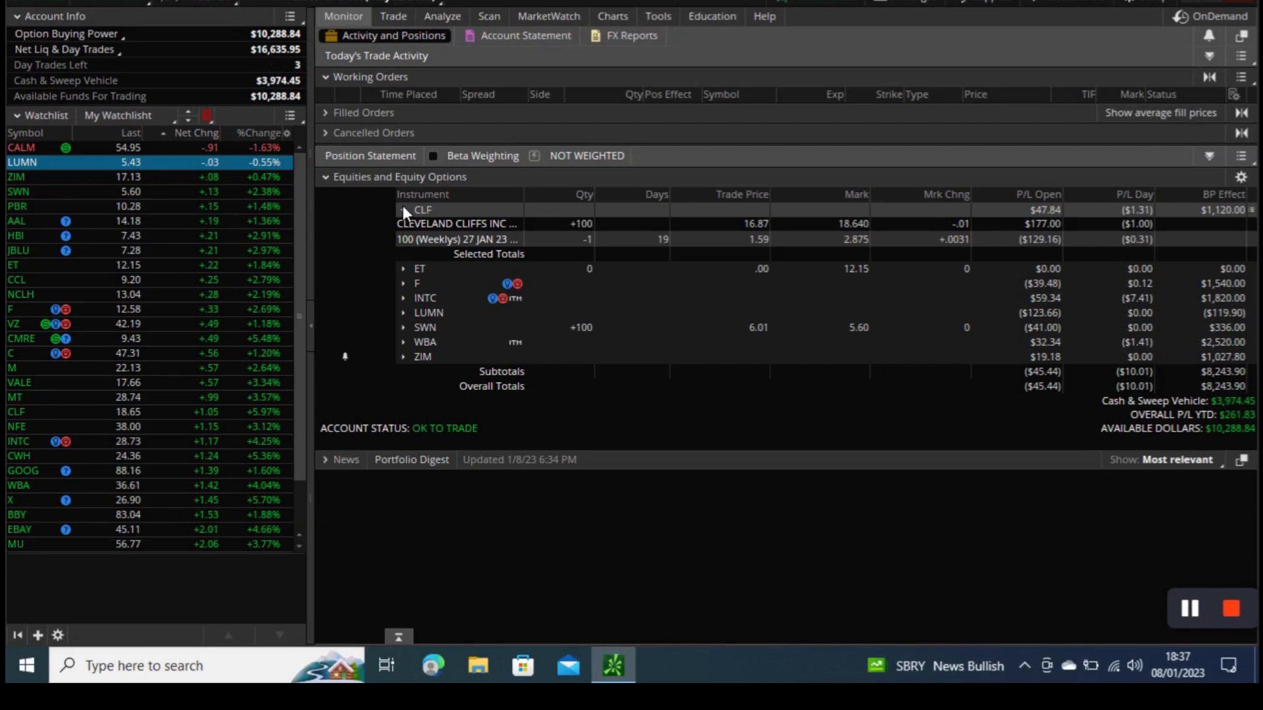
pyautogui.click(403, 209)
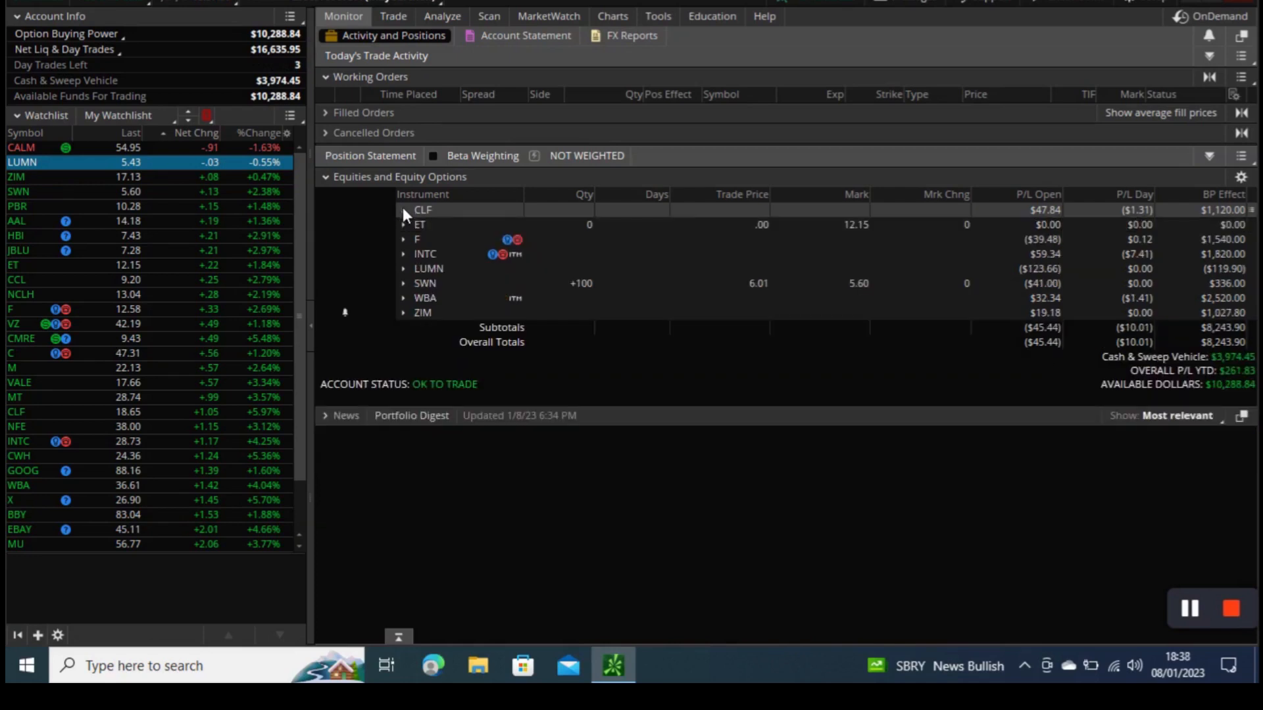
pyautogui.click(403, 225)
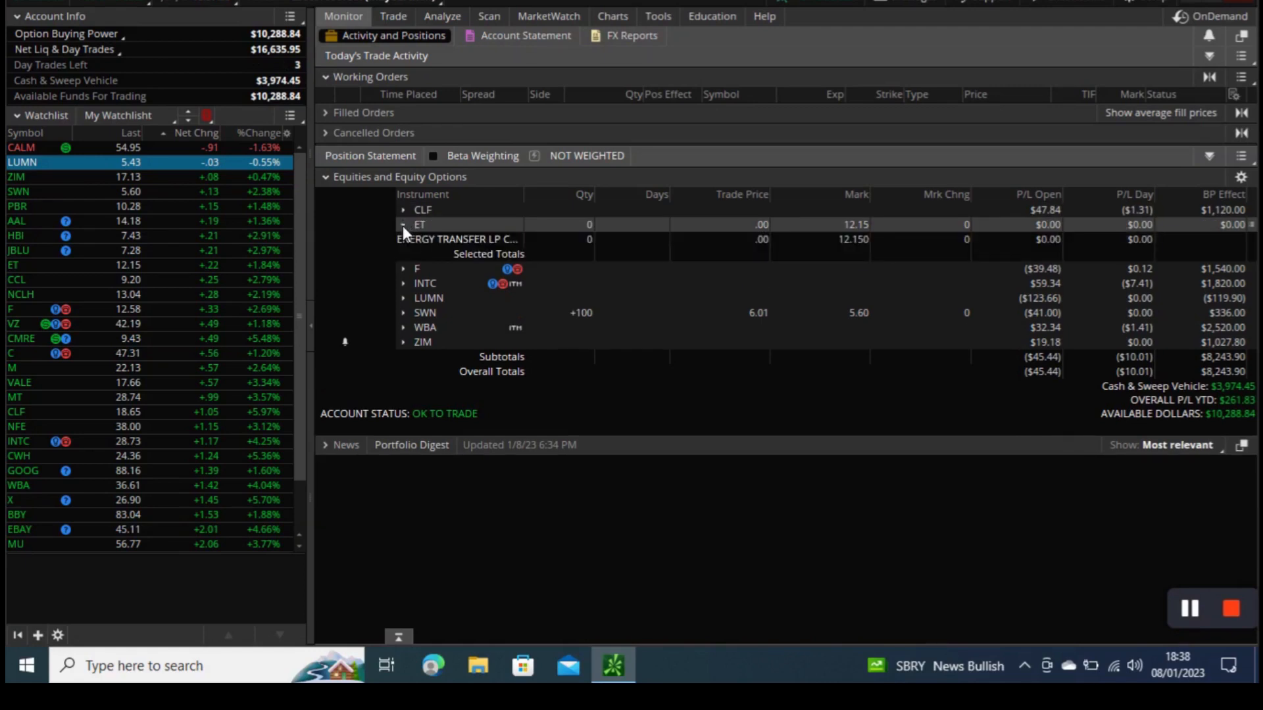
pyautogui.click(403, 224)
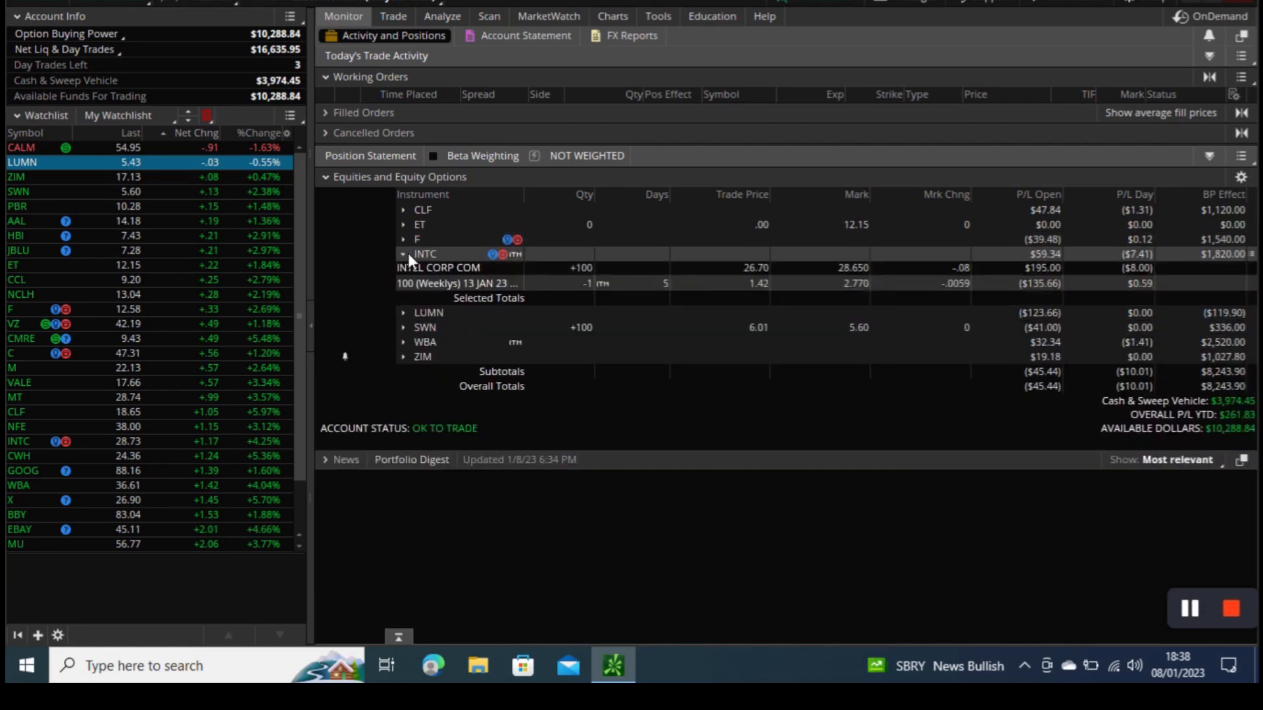
pyautogui.click(402, 254)
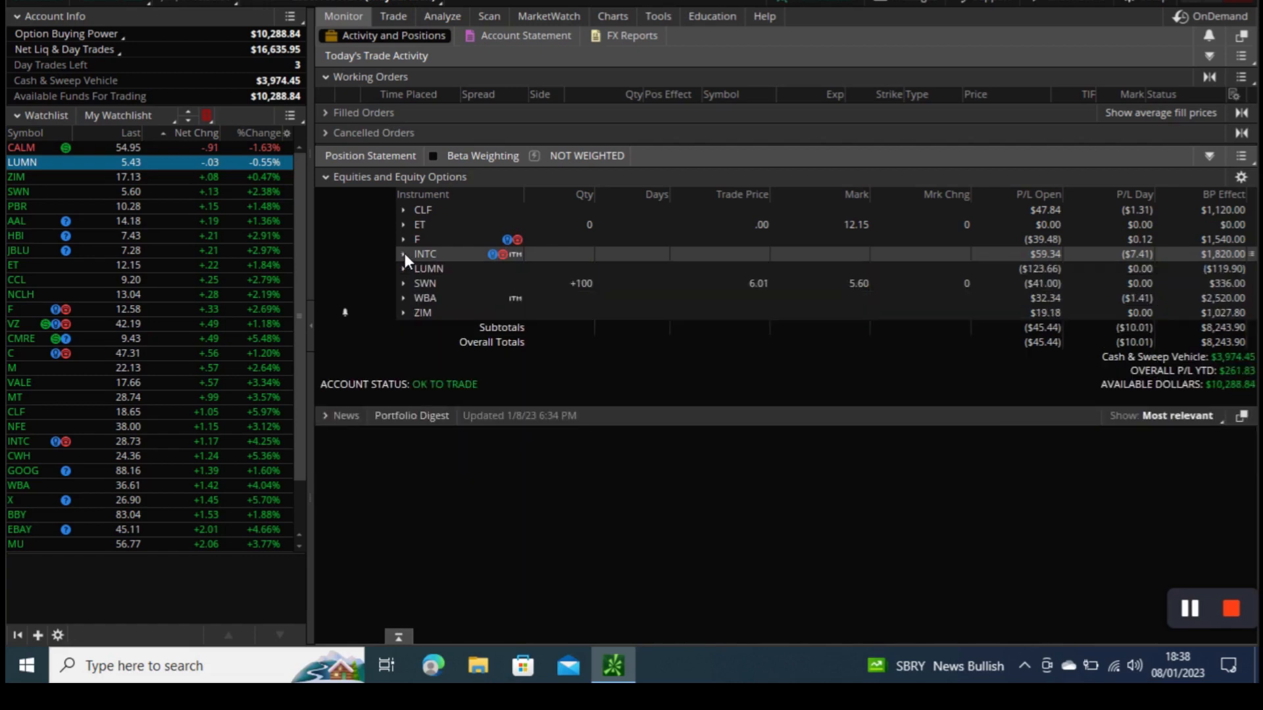
pyautogui.click(402, 269)
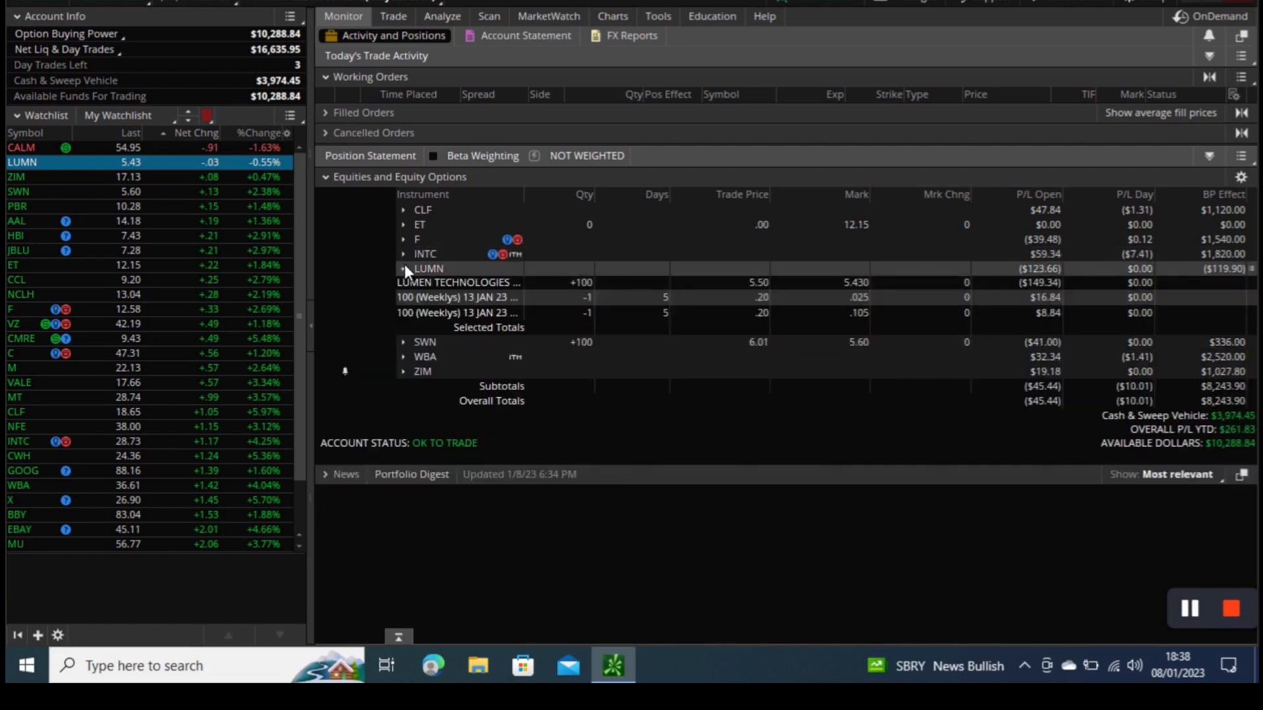
pyautogui.click(404, 269)
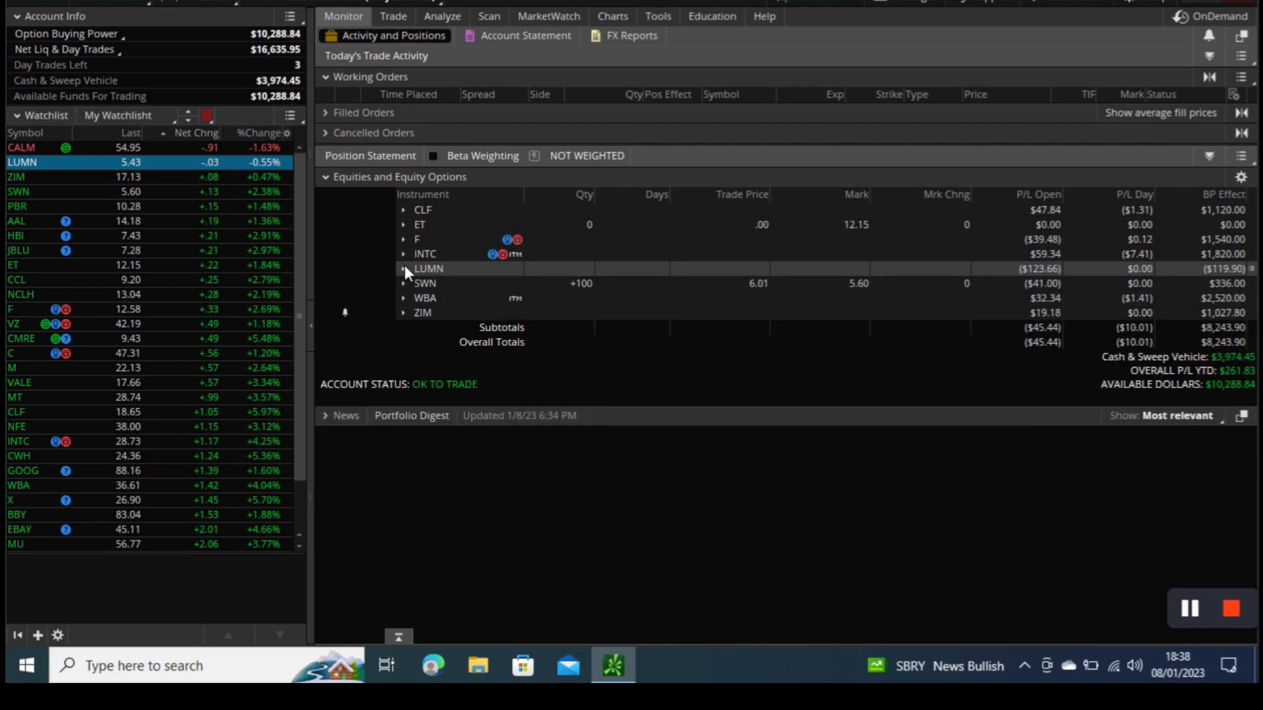
pyautogui.click(402, 284)
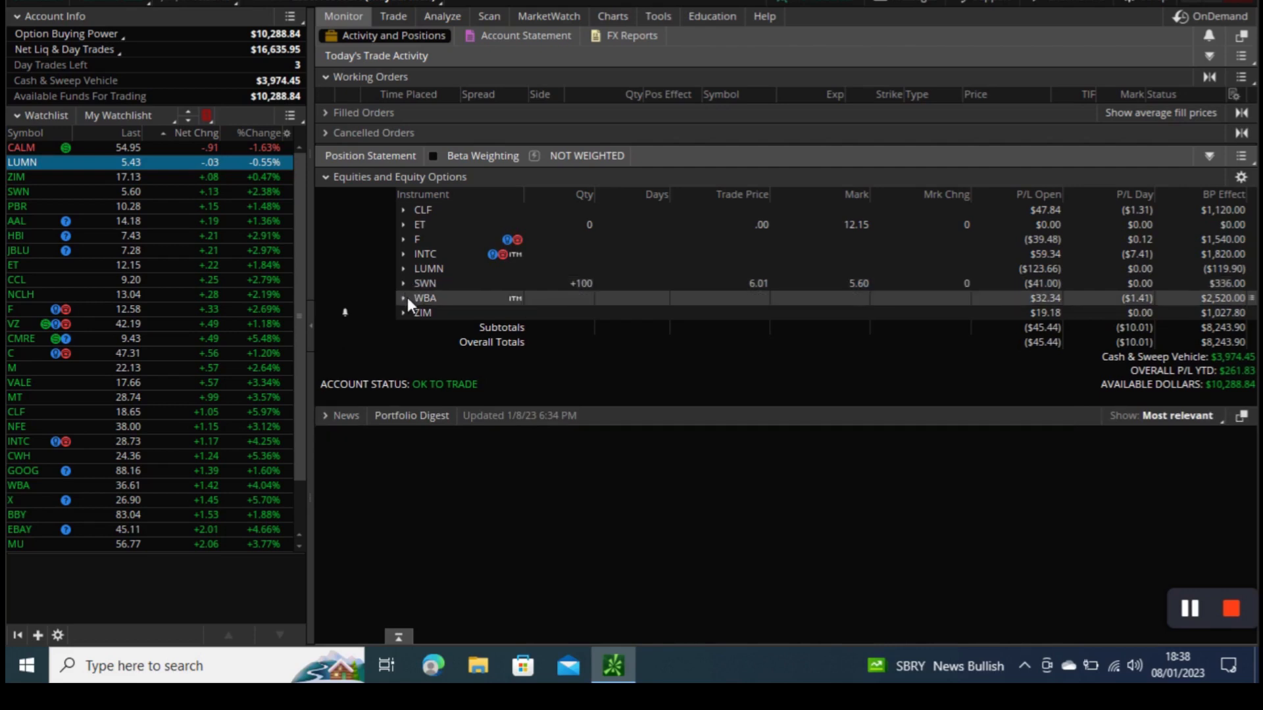
pyautogui.click(402, 297)
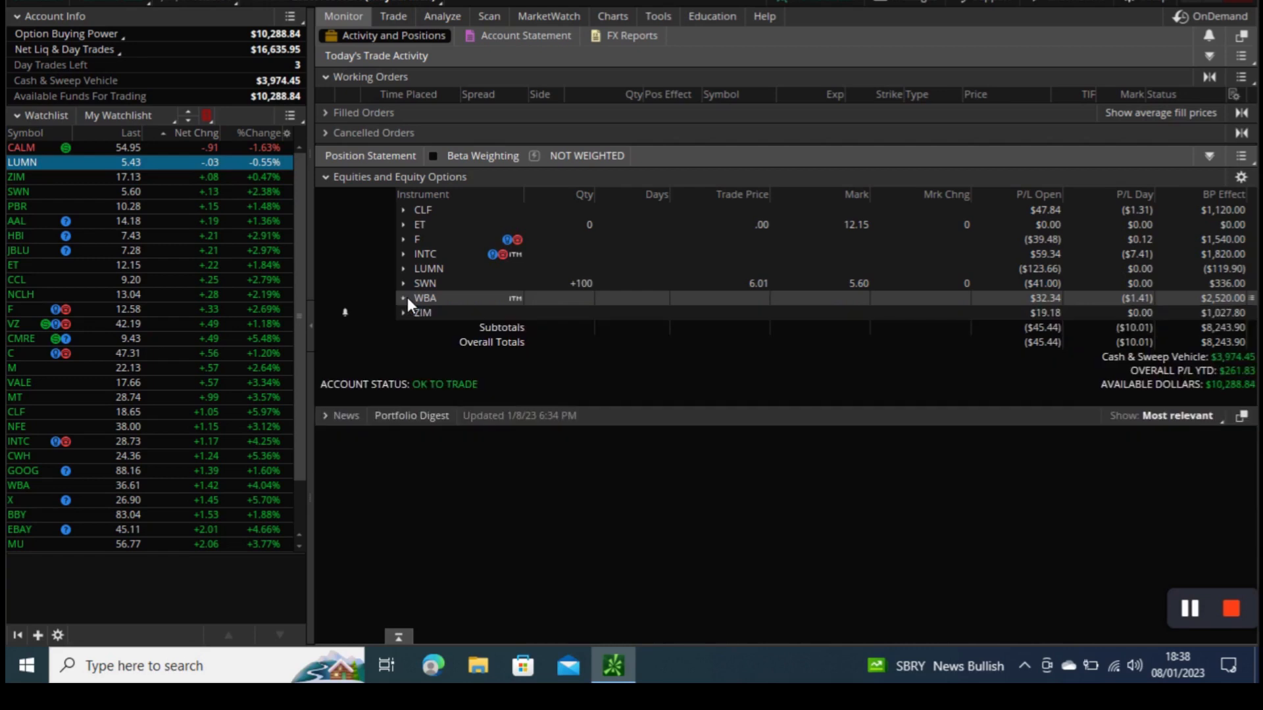
pyautogui.click(402, 312)
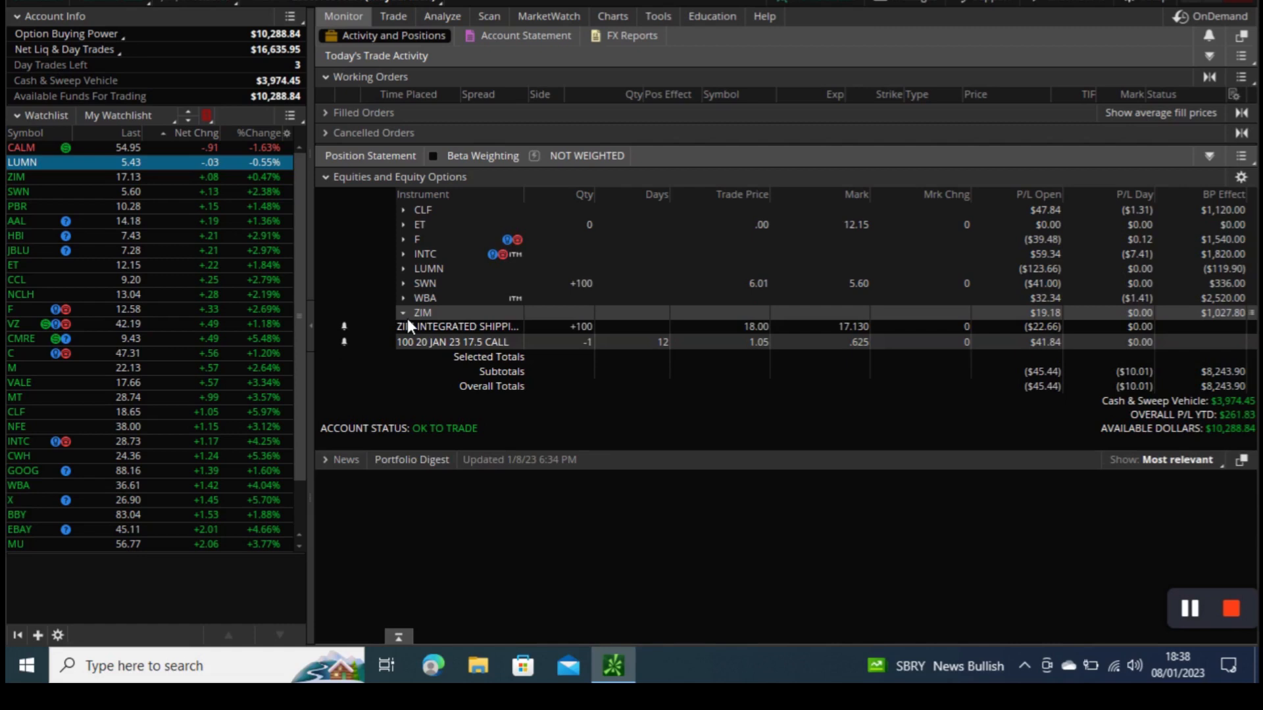
pyautogui.click(402, 312)
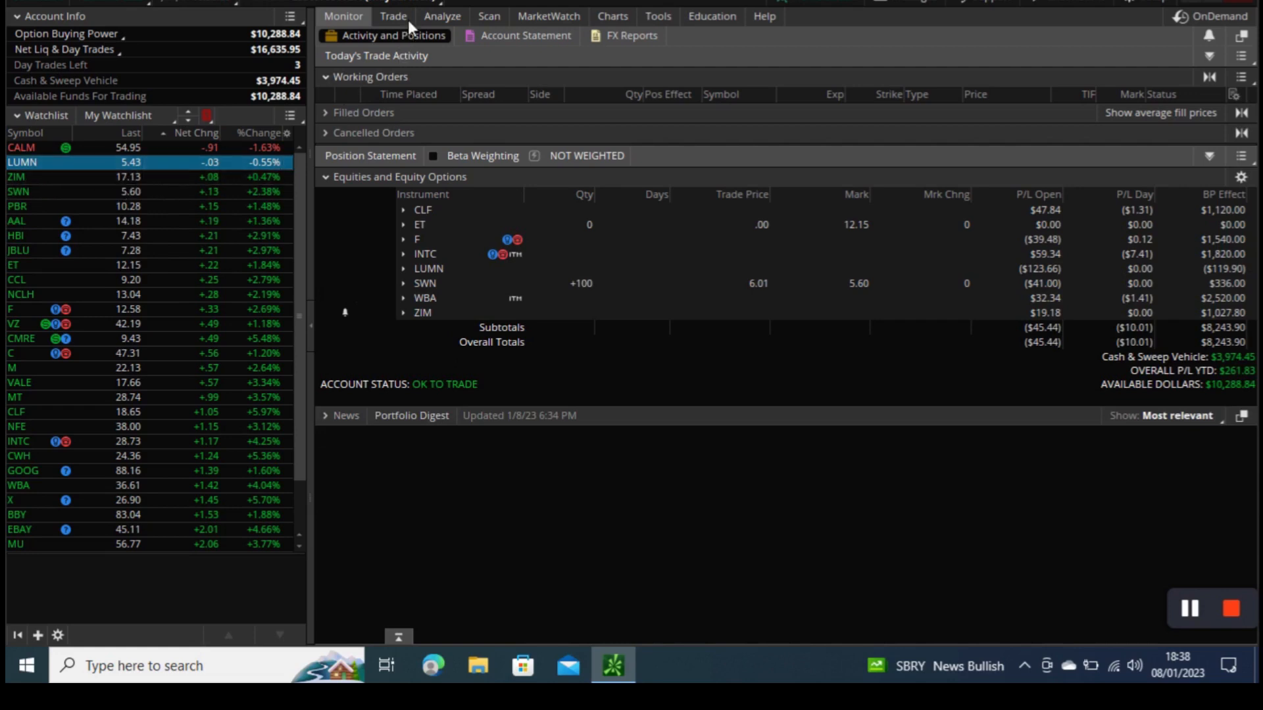
# Load LUMN on the Trade page, collapsing 21 APR 23 and expanding the 13 JAN 23 strikes.
pyautogui.click(391, 15)
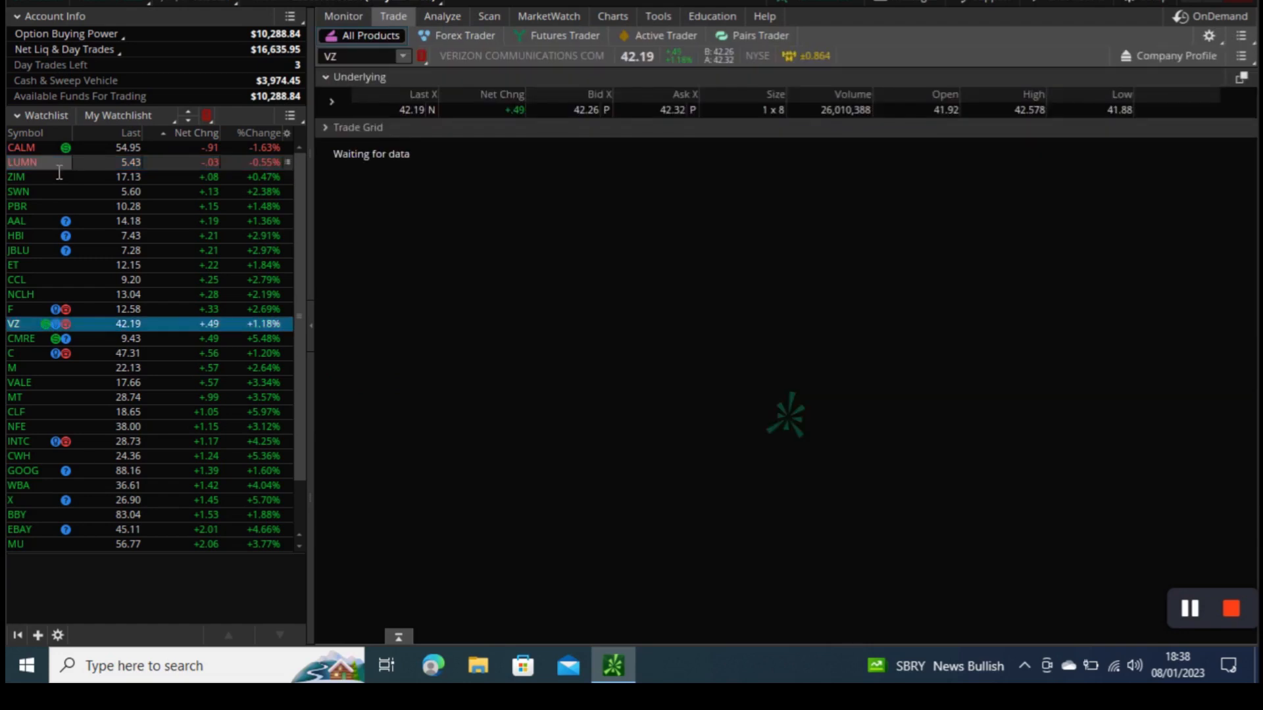
pyautogui.click(326, 126)
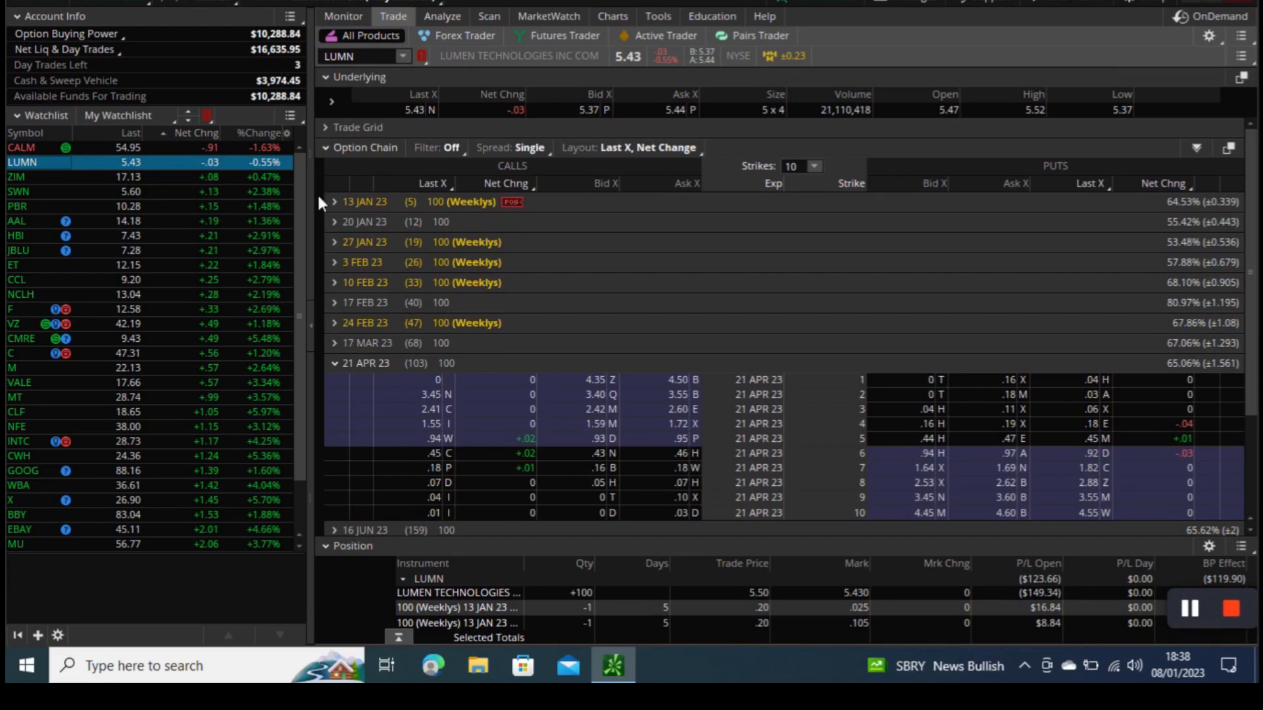
pyautogui.click(334, 363)
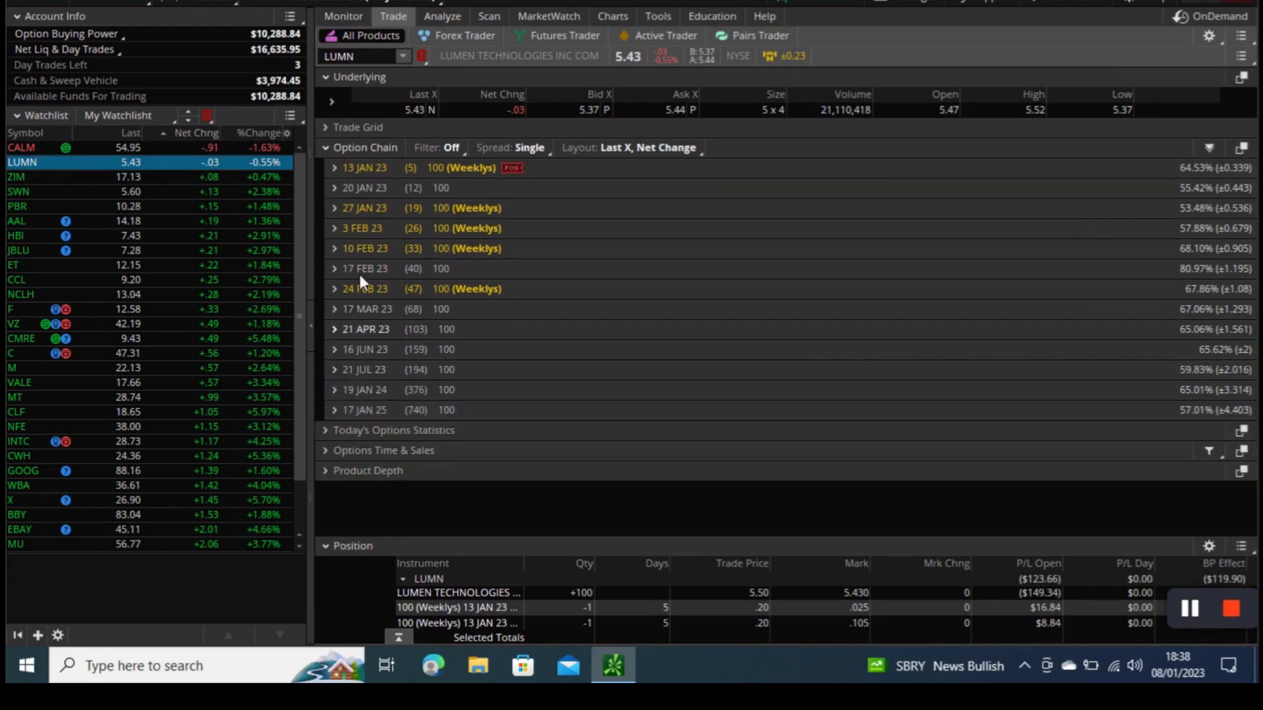
pyautogui.click(334, 168)
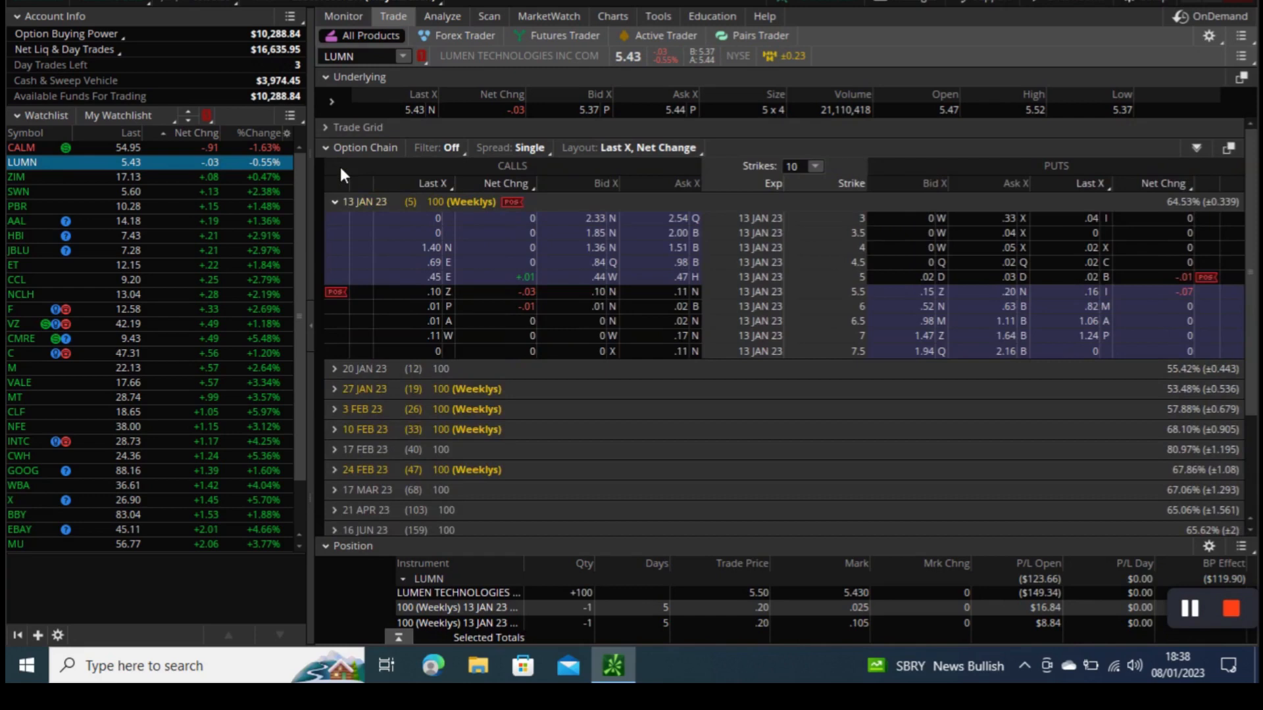
pyautogui.moveTo(340, 302)
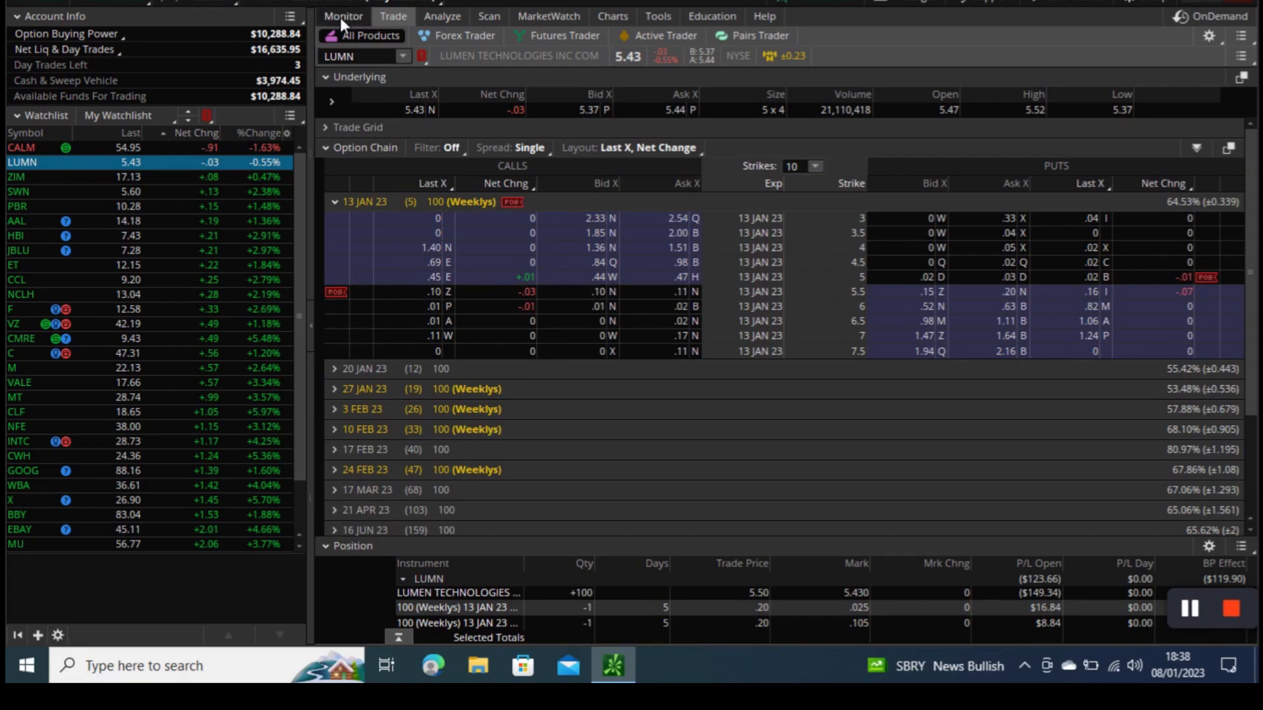
# Open Monitor > Activity and Positions to list the account's equity and option positions.
pyautogui.click(342, 16)
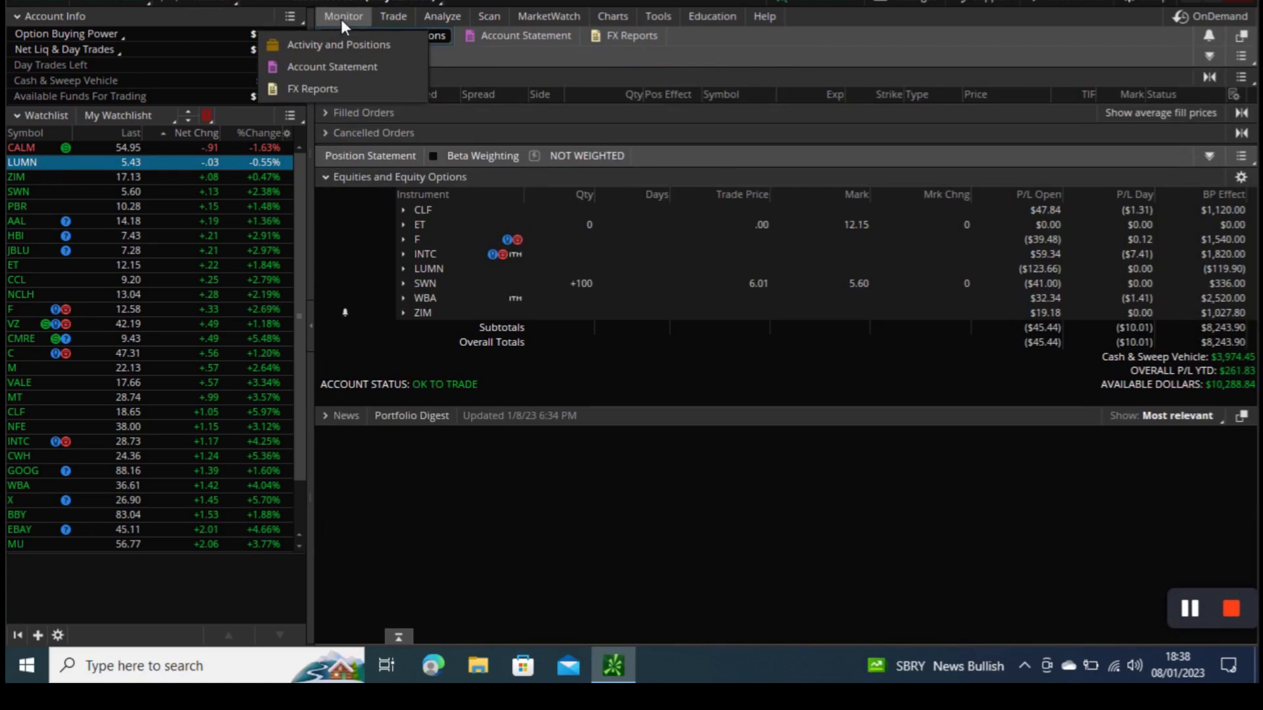
pyautogui.click(337, 44)
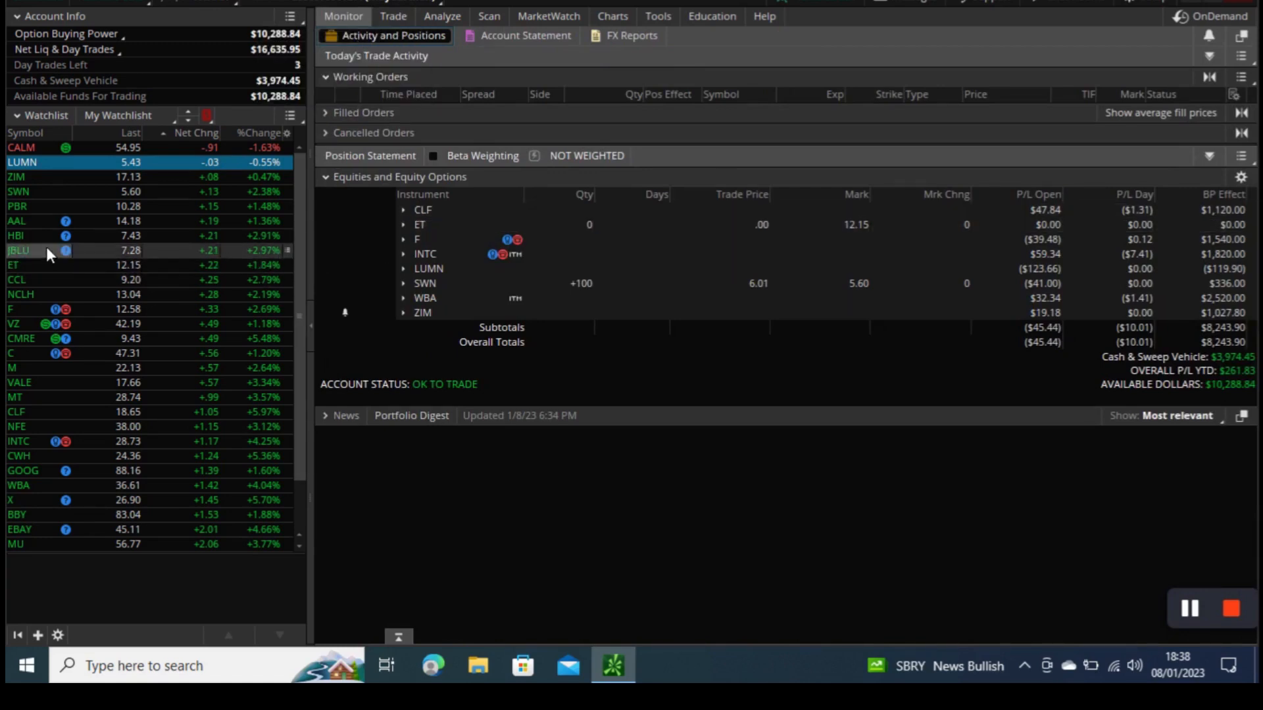
pyautogui.moveTo(42, 315)
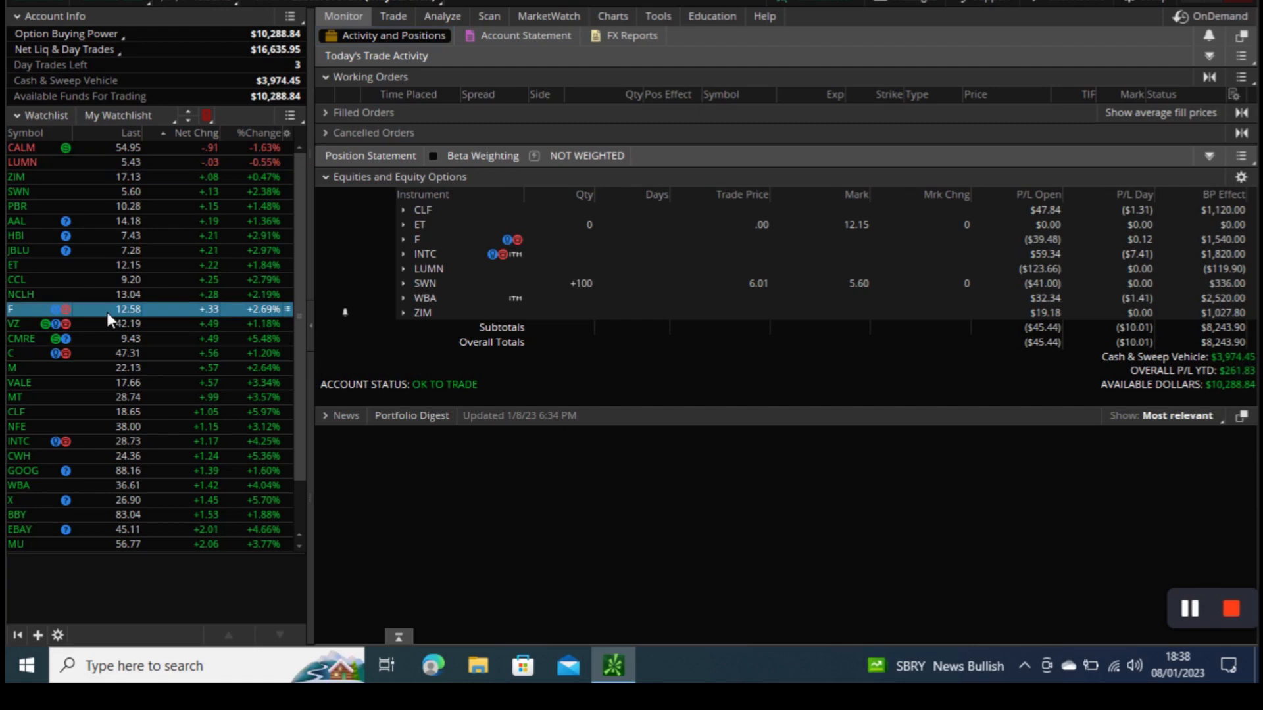
pyautogui.click(441, 16)
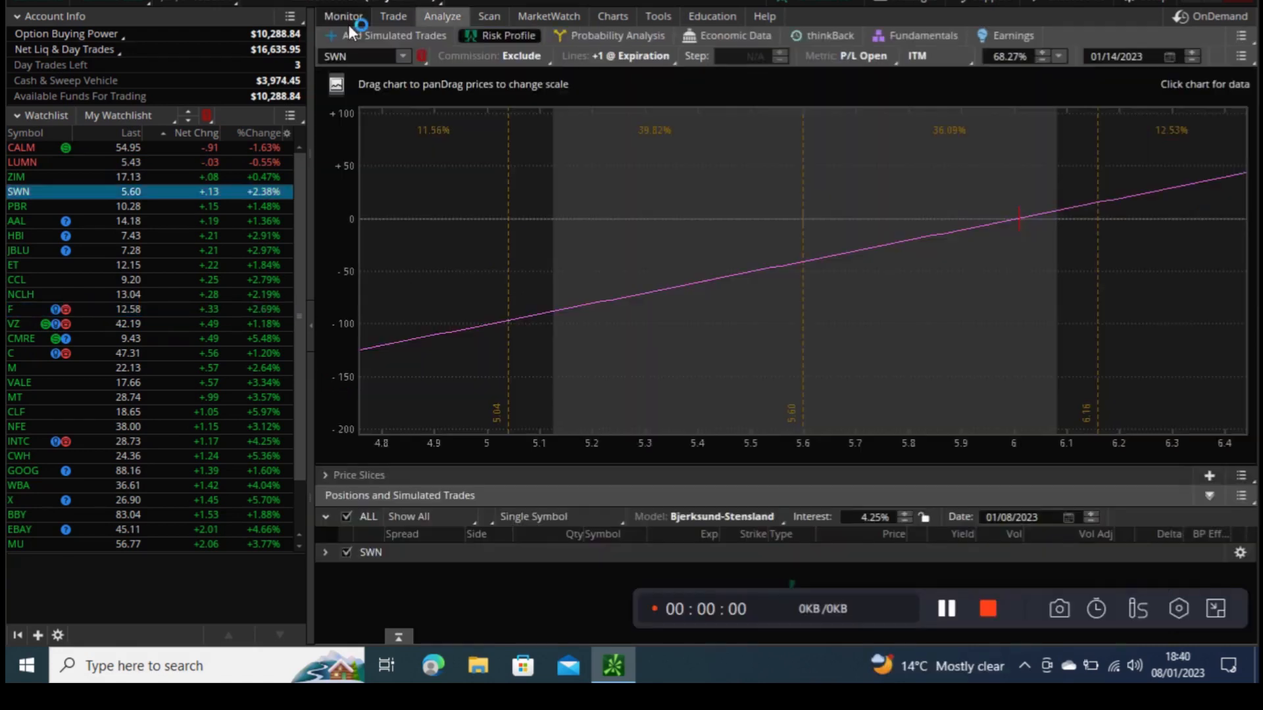
# Back on Monitor, expand and collapse the CLF, ET, F, INTC and WBA holdings in Position Statement.
pyautogui.click(344, 16)
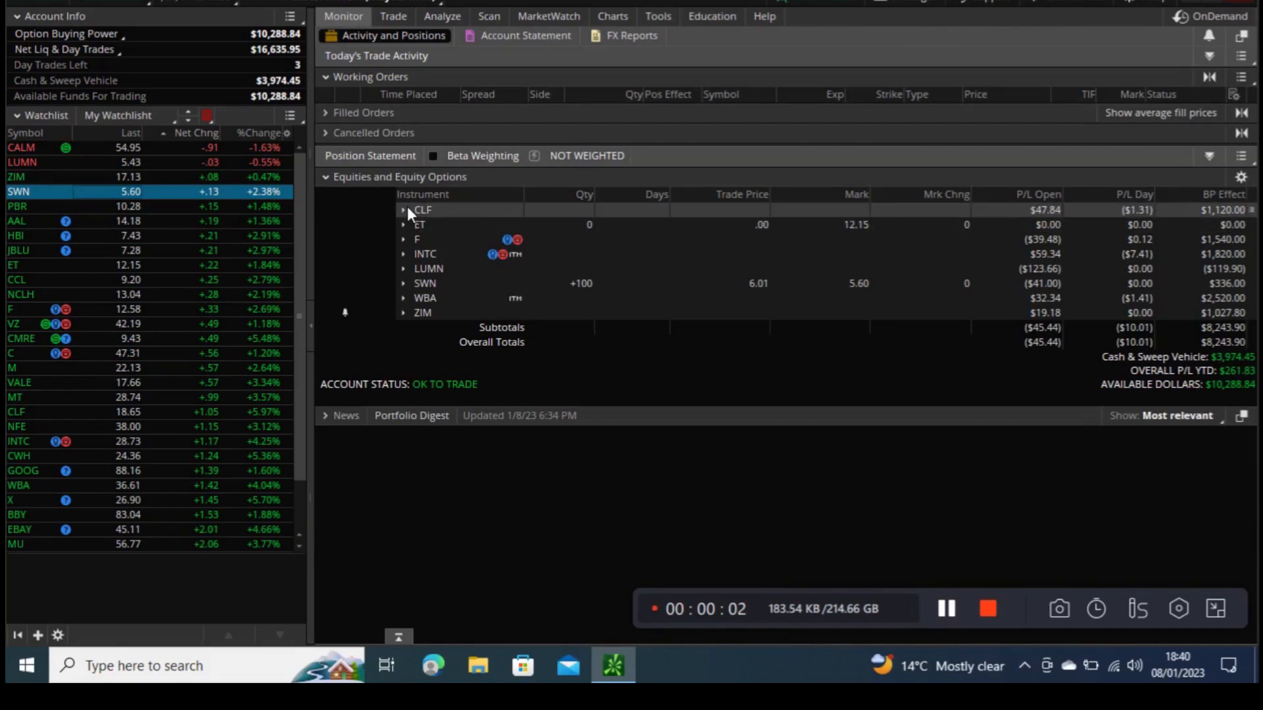
pyautogui.click(403, 209)
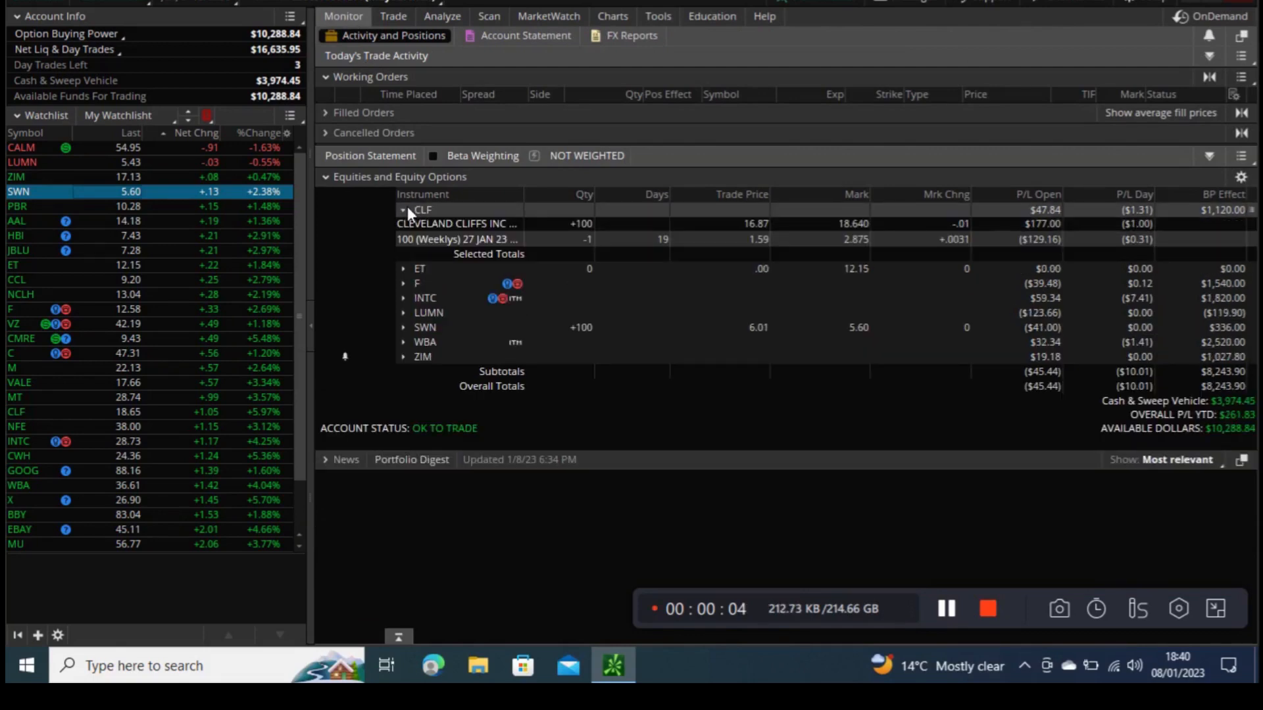
pyautogui.click(402, 209)
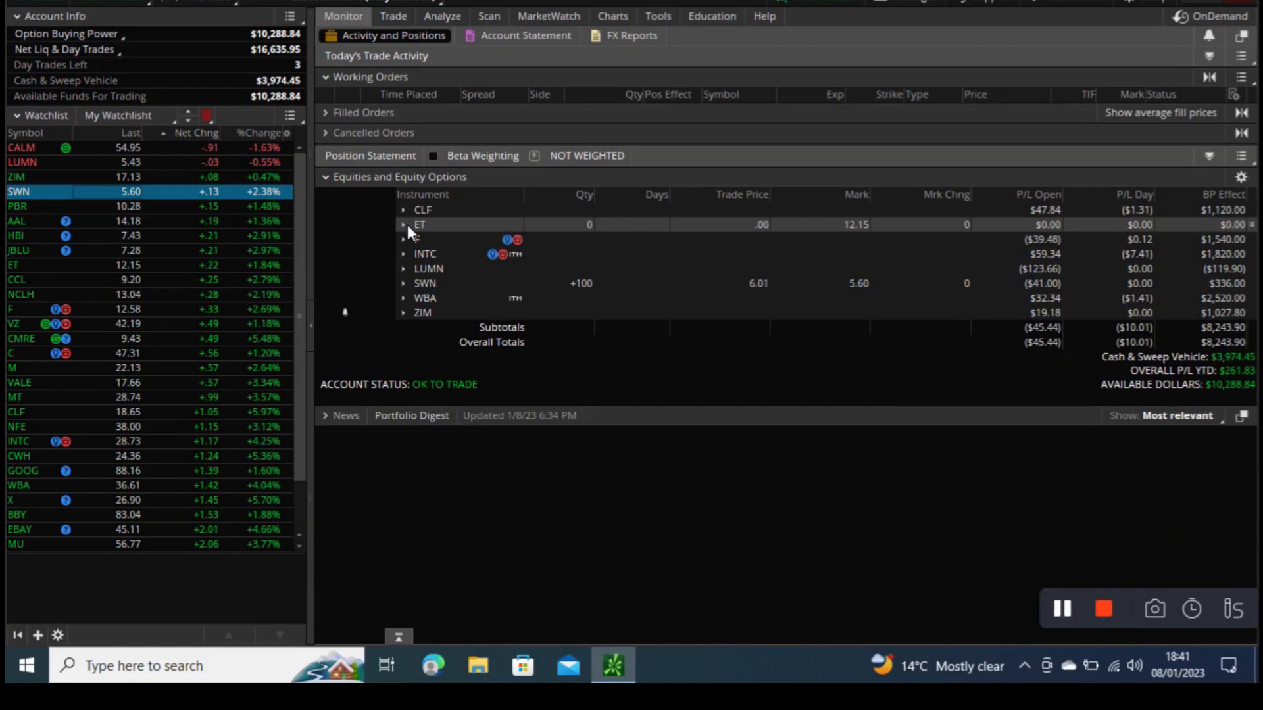
pyautogui.click(402, 223)
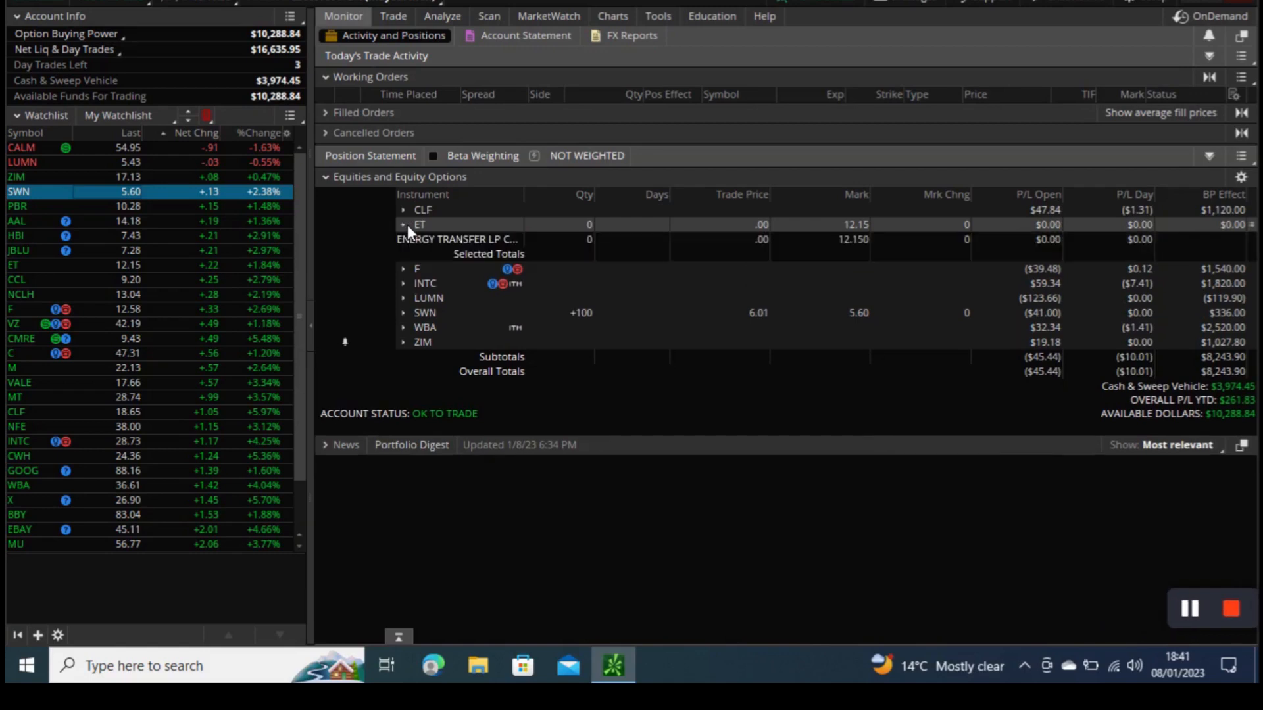
pyautogui.click(402, 239)
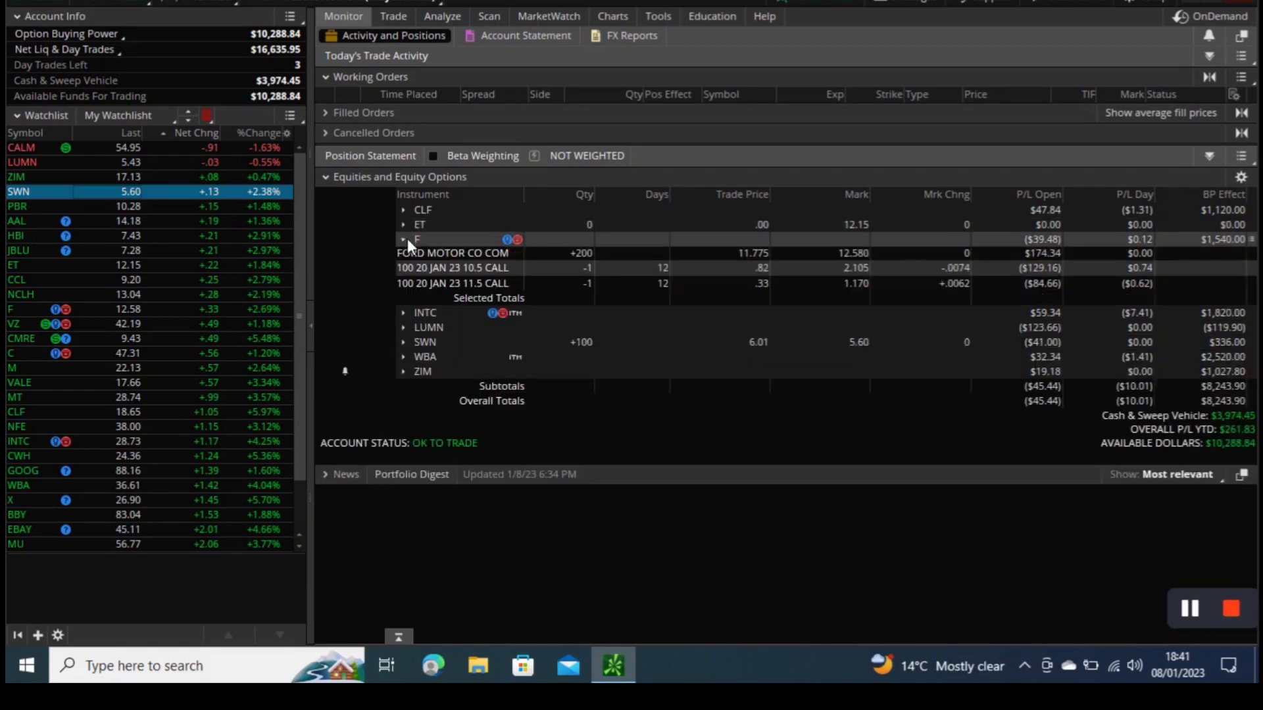
pyautogui.click(403, 239)
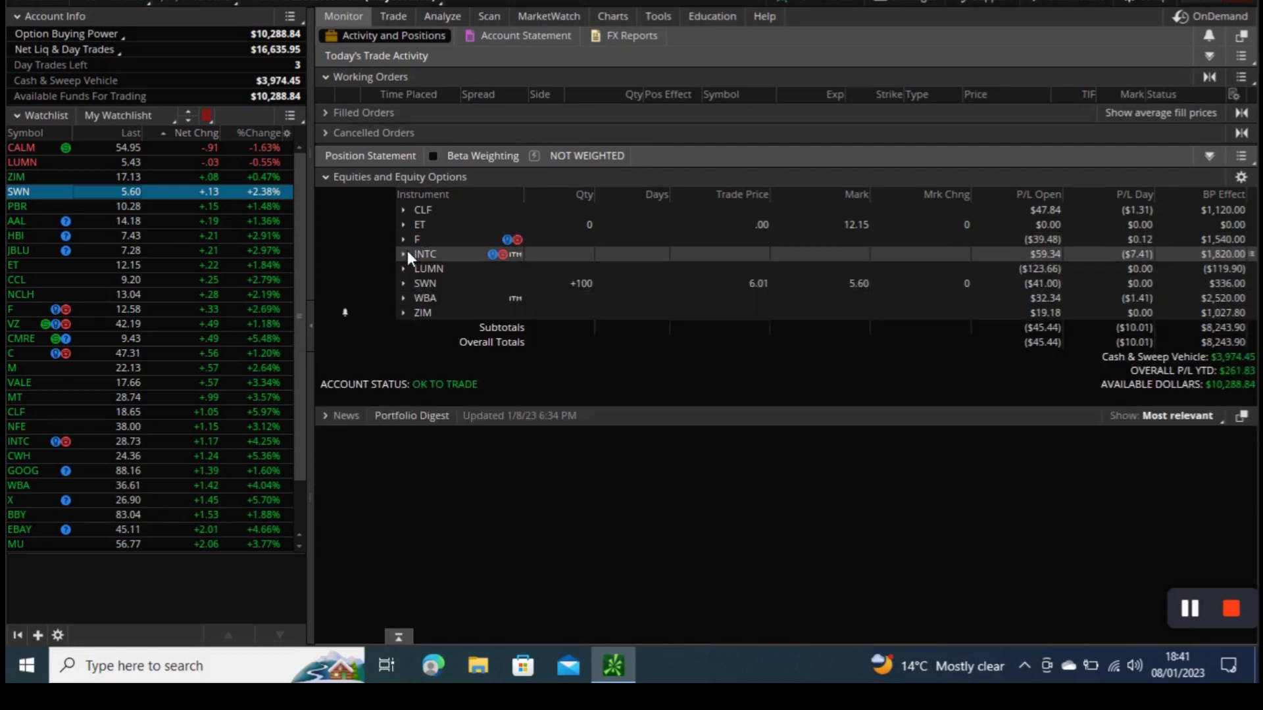
pyautogui.click(403, 268)
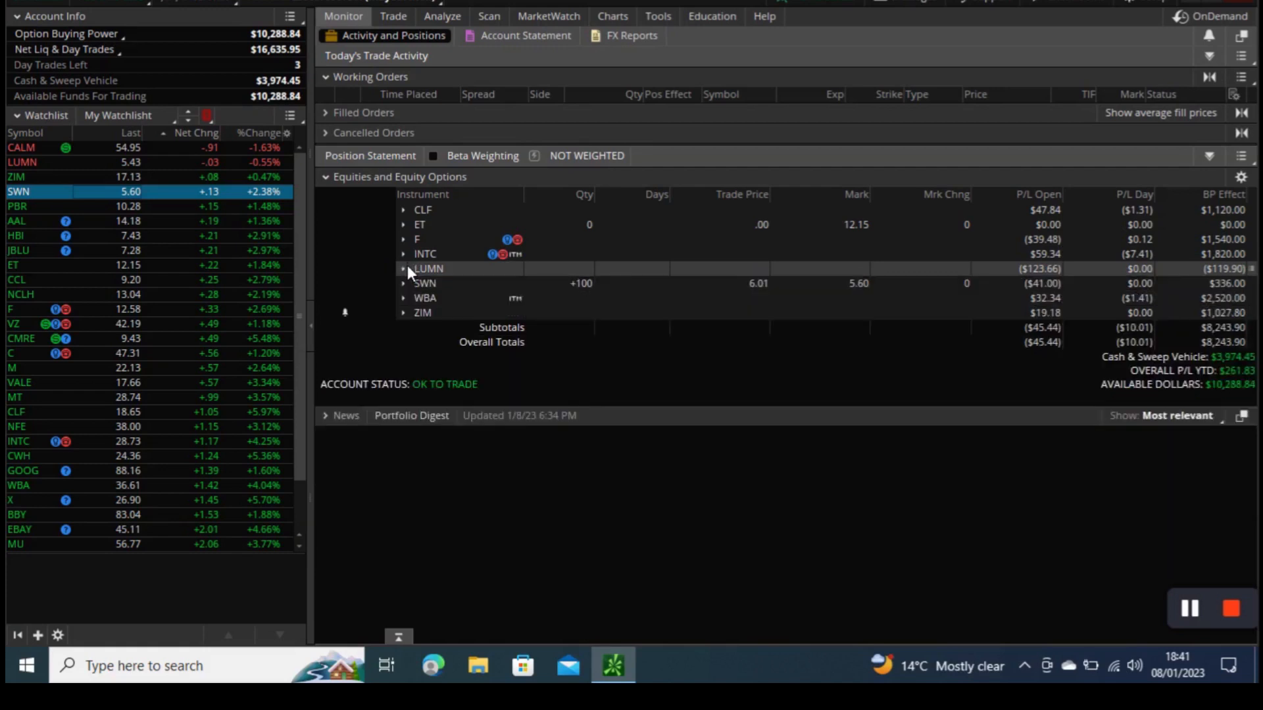
pyautogui.click(402, 283)
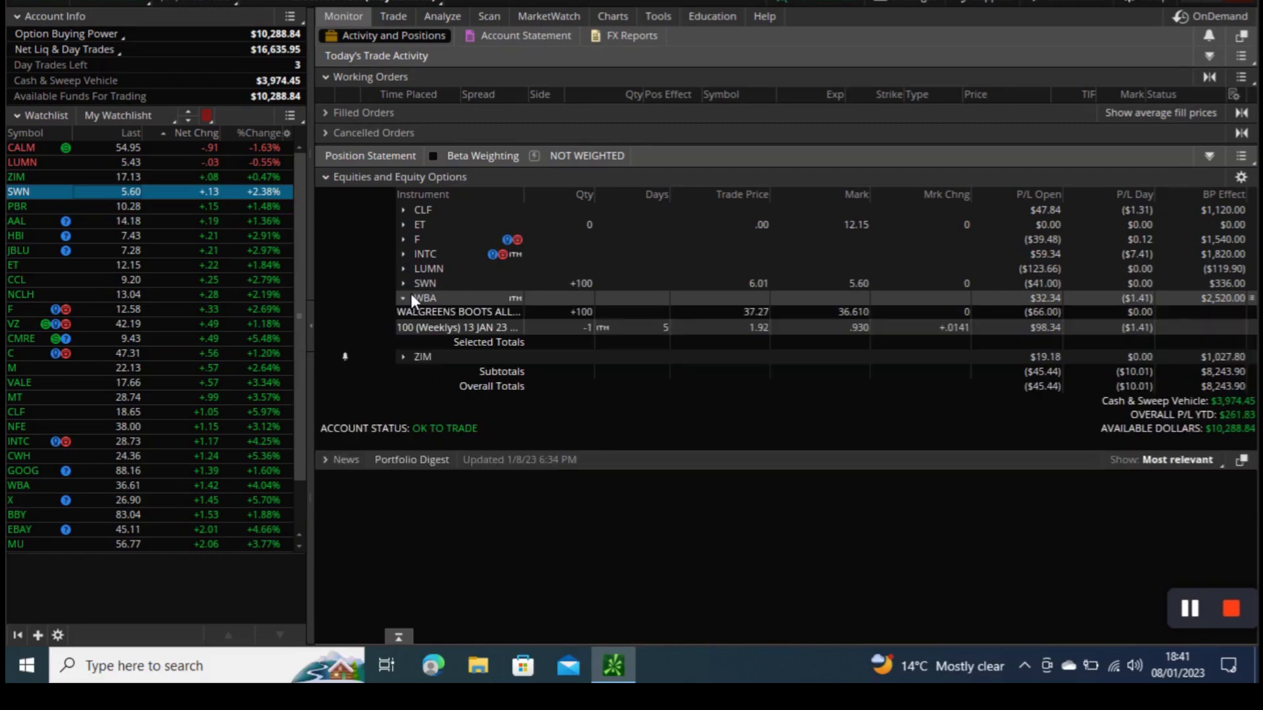
pyautogui.click(403, 298)
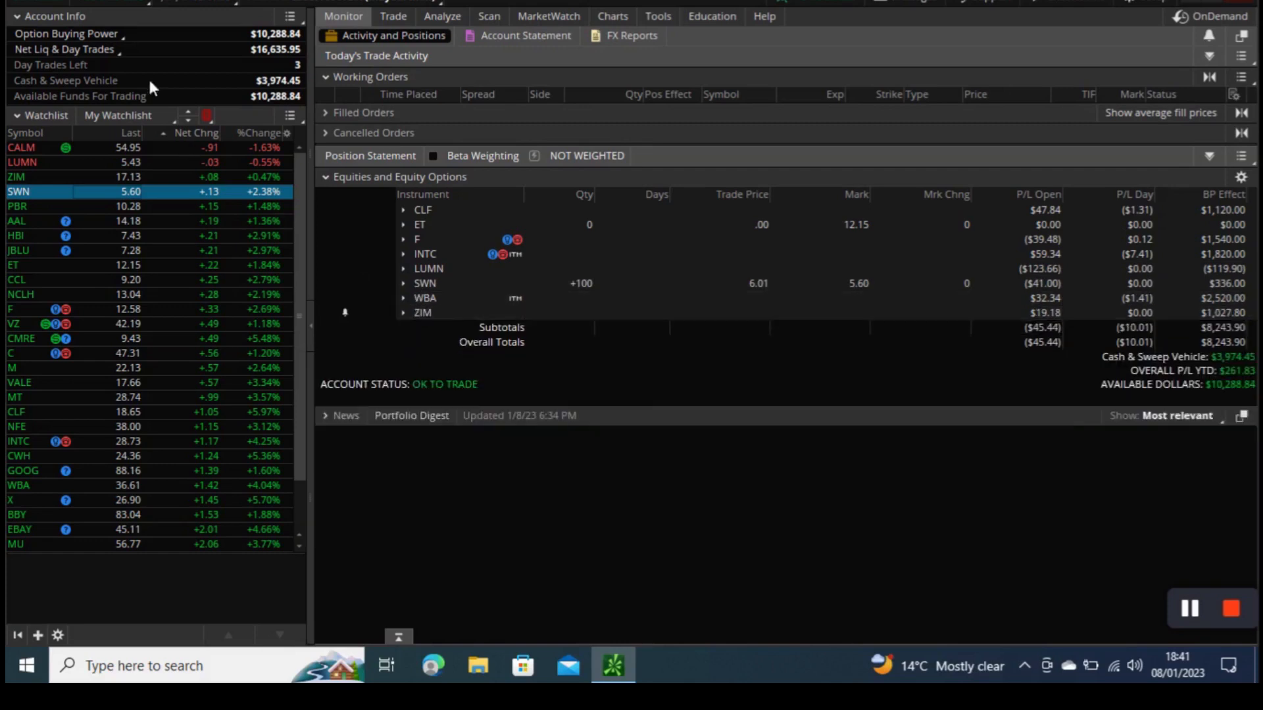
pyautogui.moveTo(286, 63)
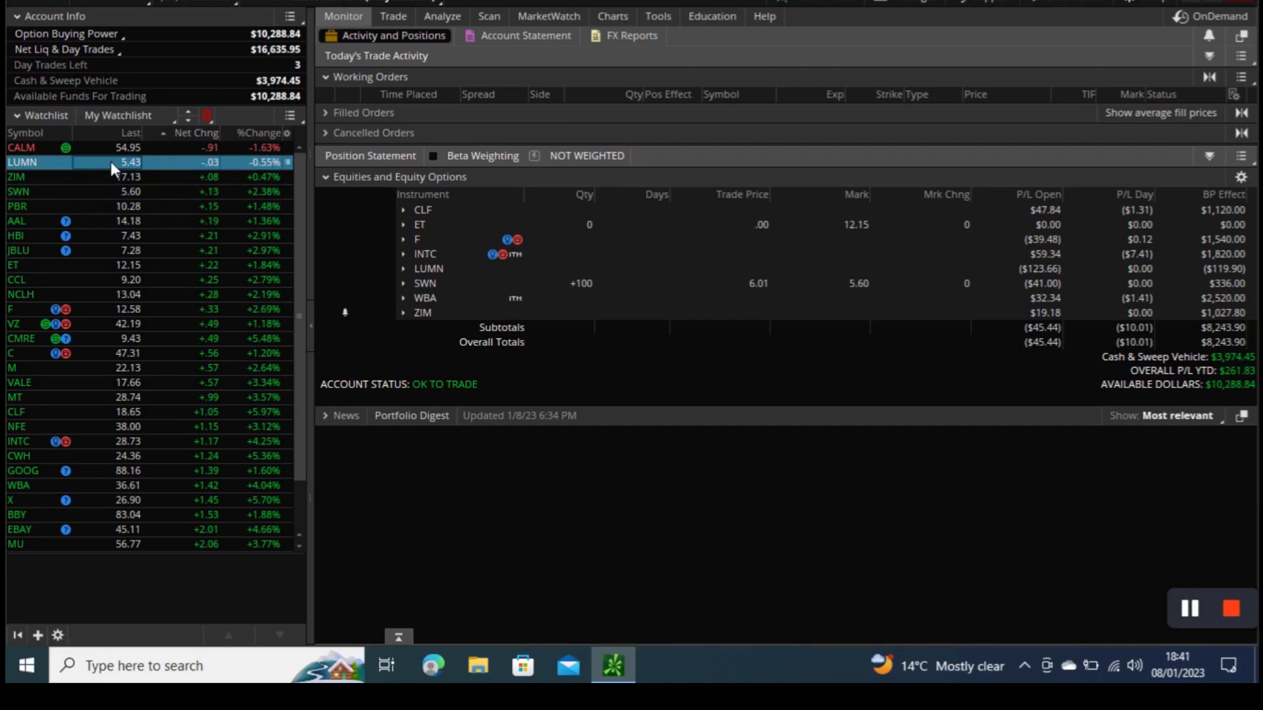
# On the all-products Trade page, collapse LUMN's option chain and load ZIM.
pyautogui.click(393, 16)
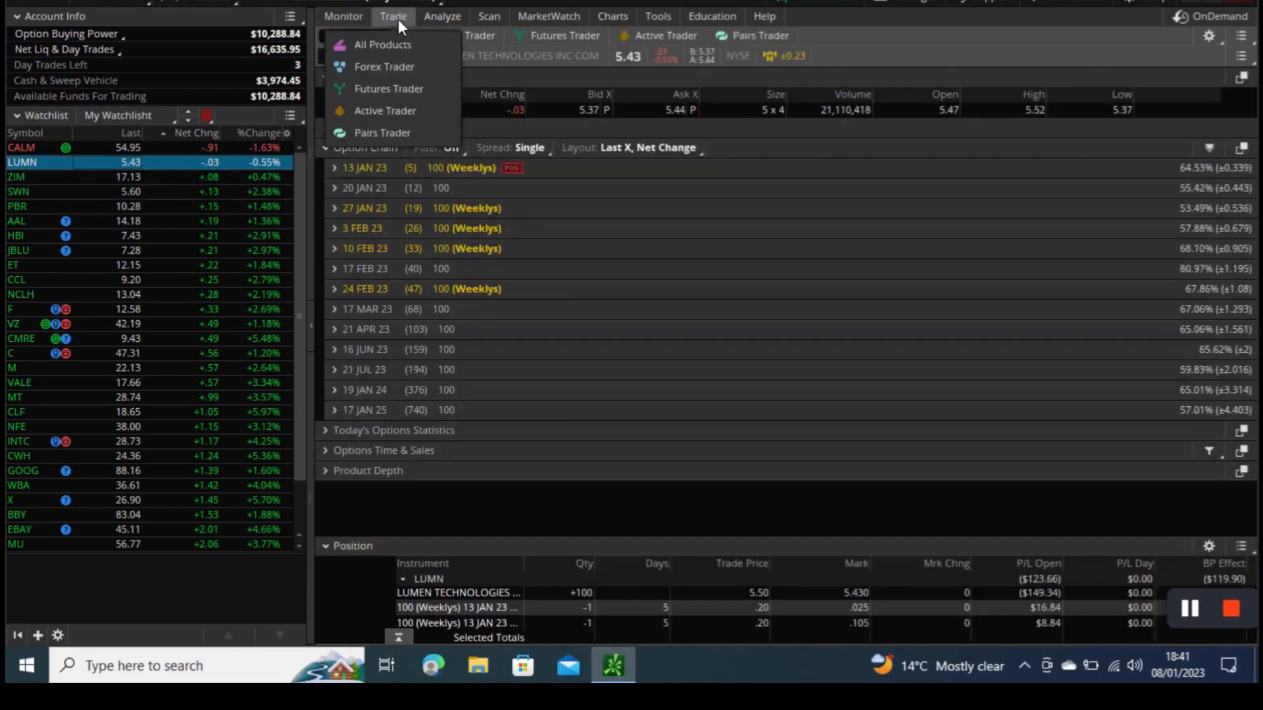
pyautogui.click(381, 44)
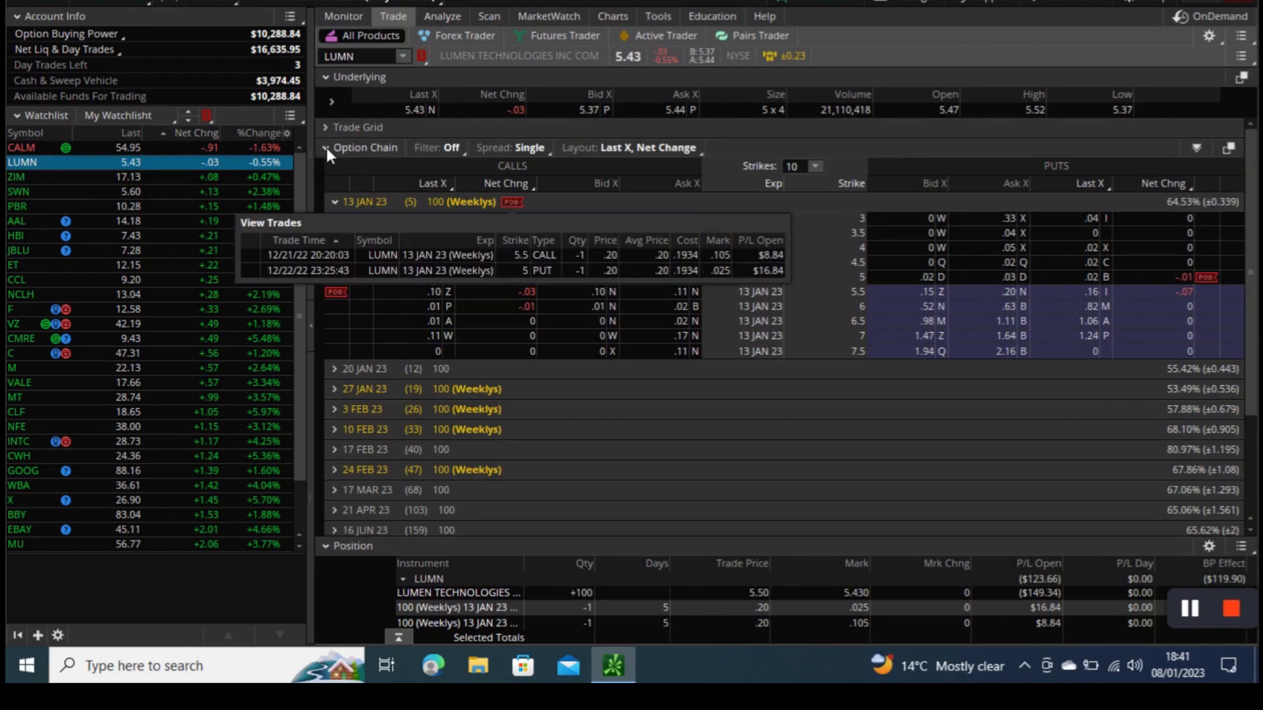
pyautogui.click(325, 147)
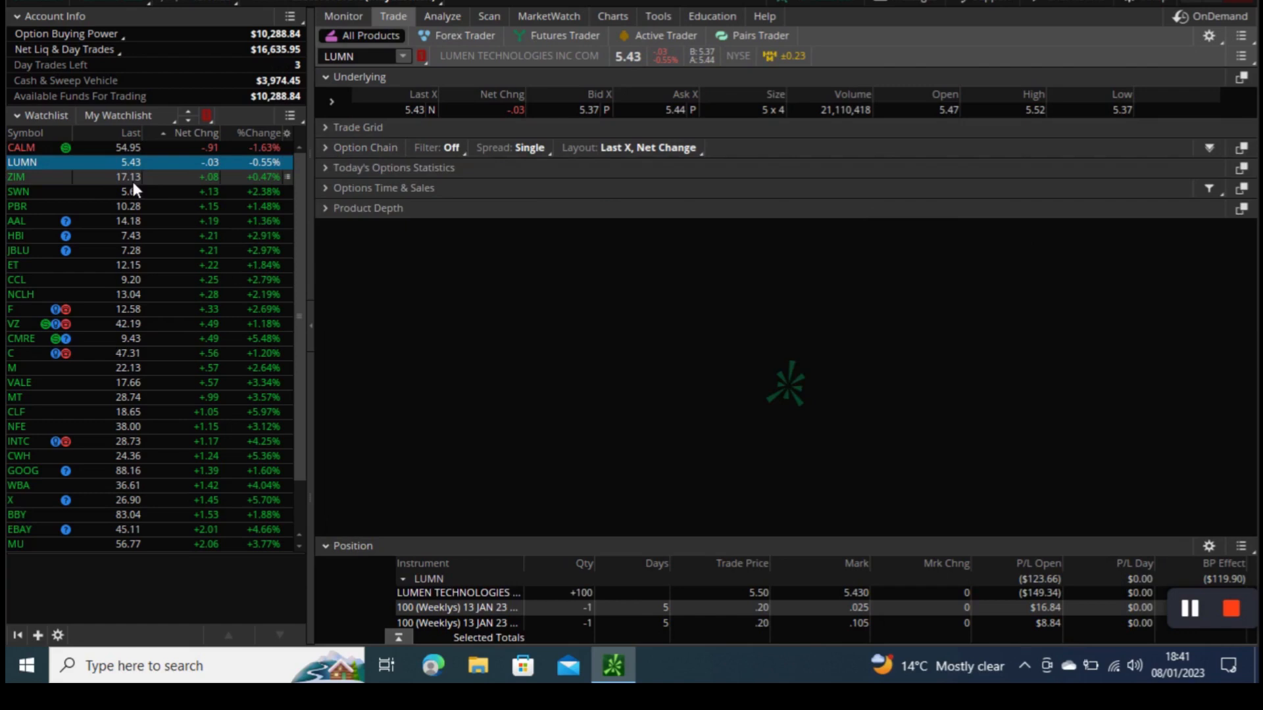
pyautogui.click(16, 176)
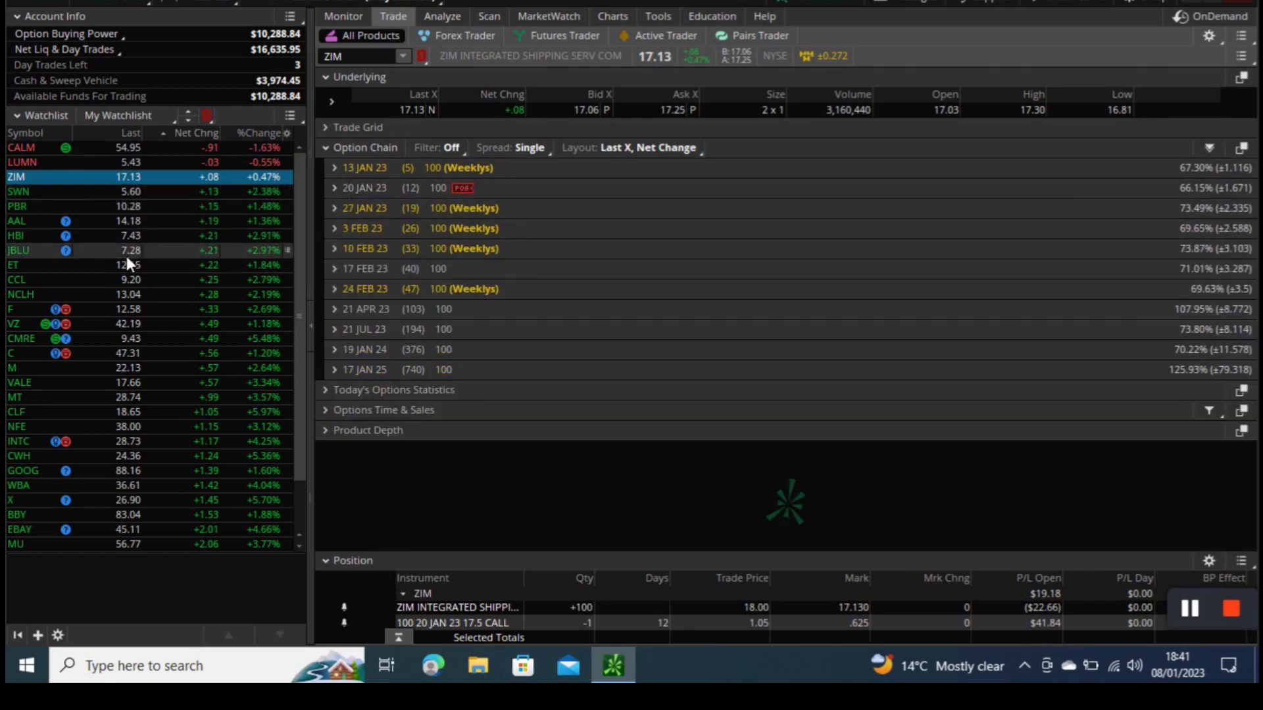
pyautogui.moveTo(125, 309)
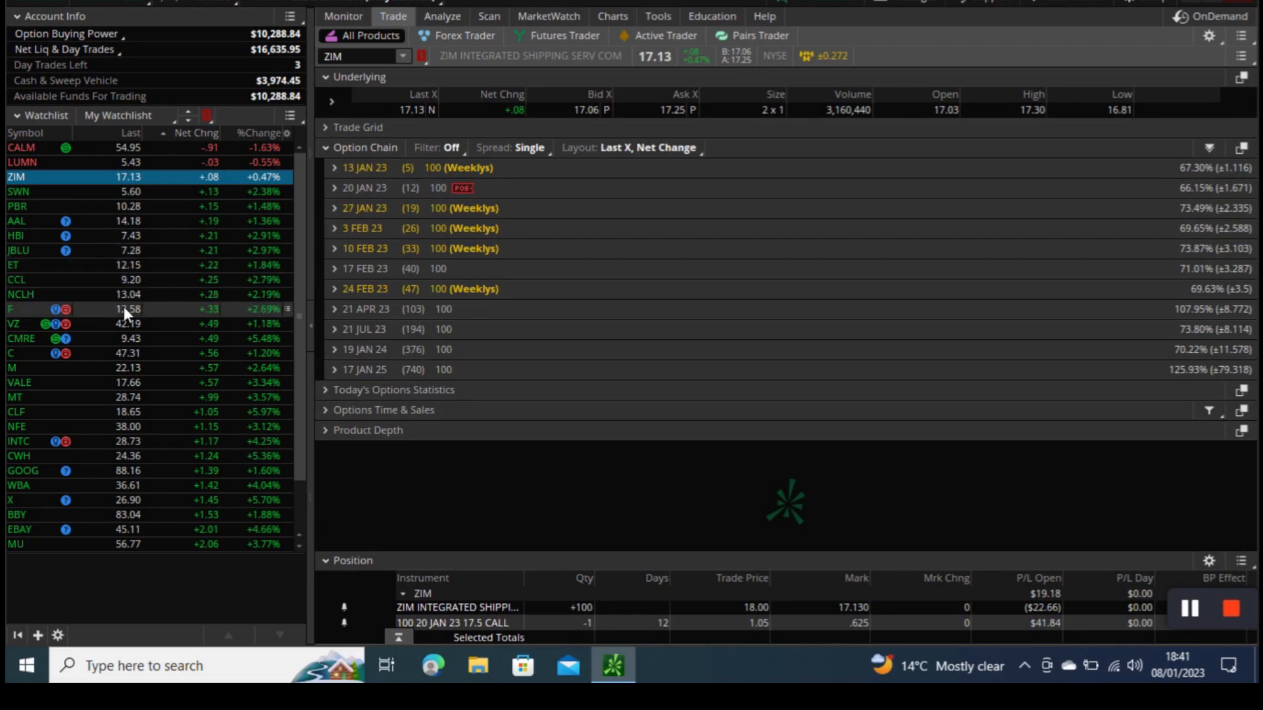
# Load F with its 20 JAN 23 strikes expanded, then load CLF's option chain.
pyautogui.click(21, 309)
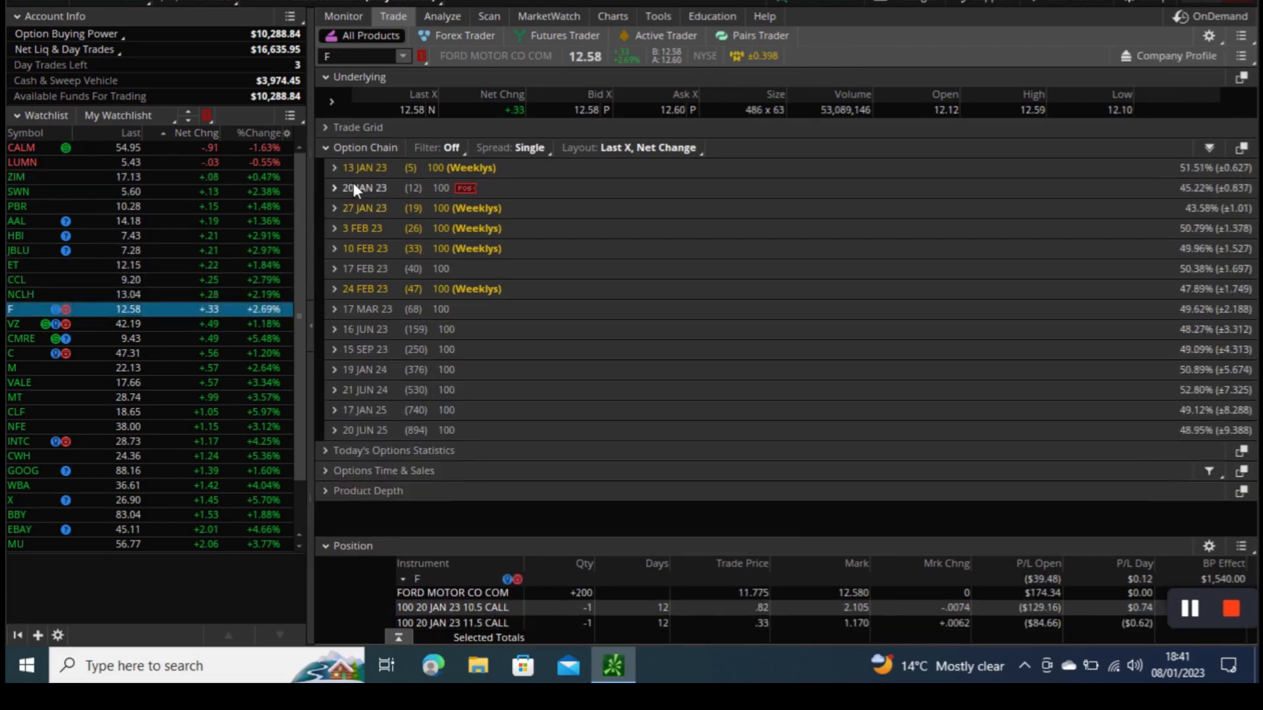
pyautogui.click(333, 188)
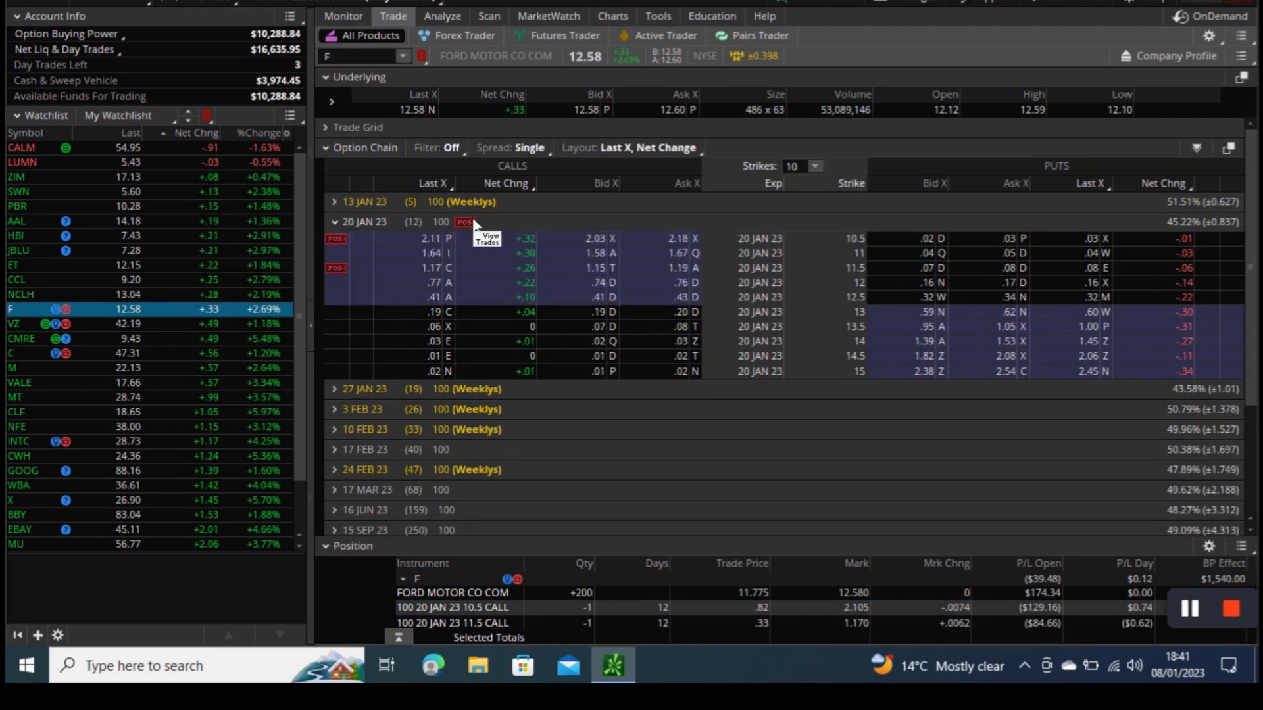
pyautogui.click(333, 221)
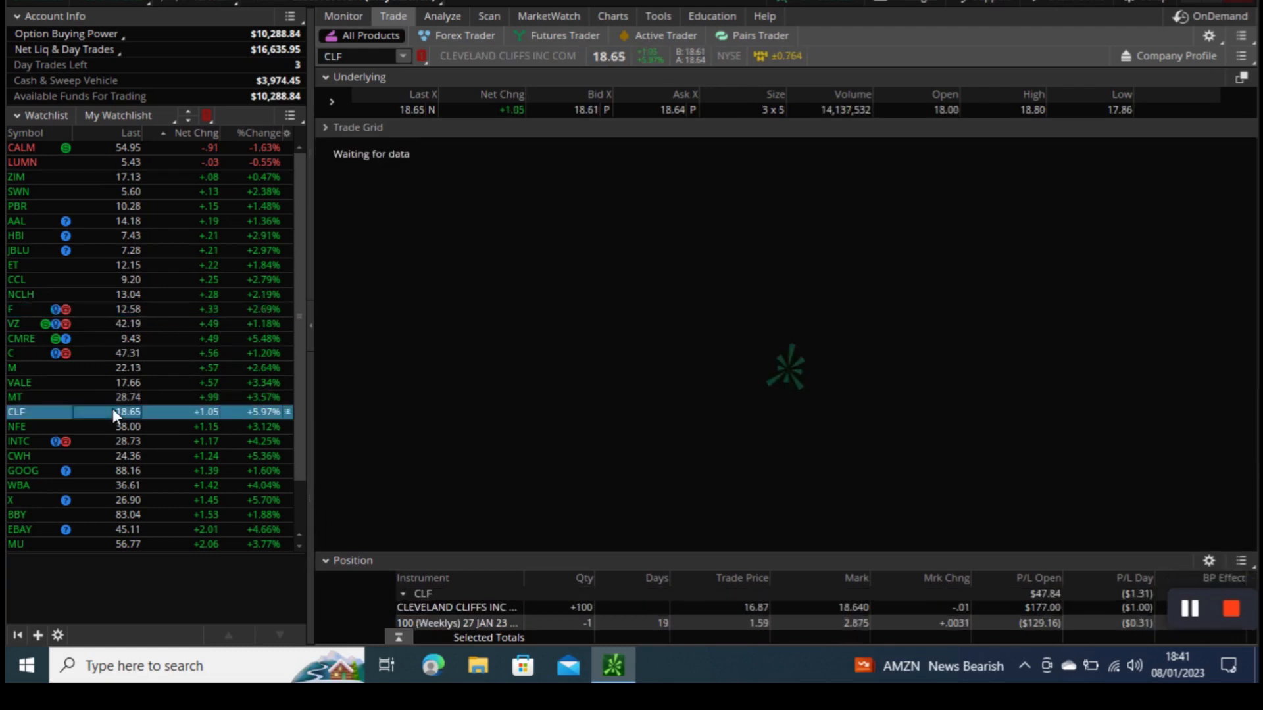
pyautogui.click(326, 147)
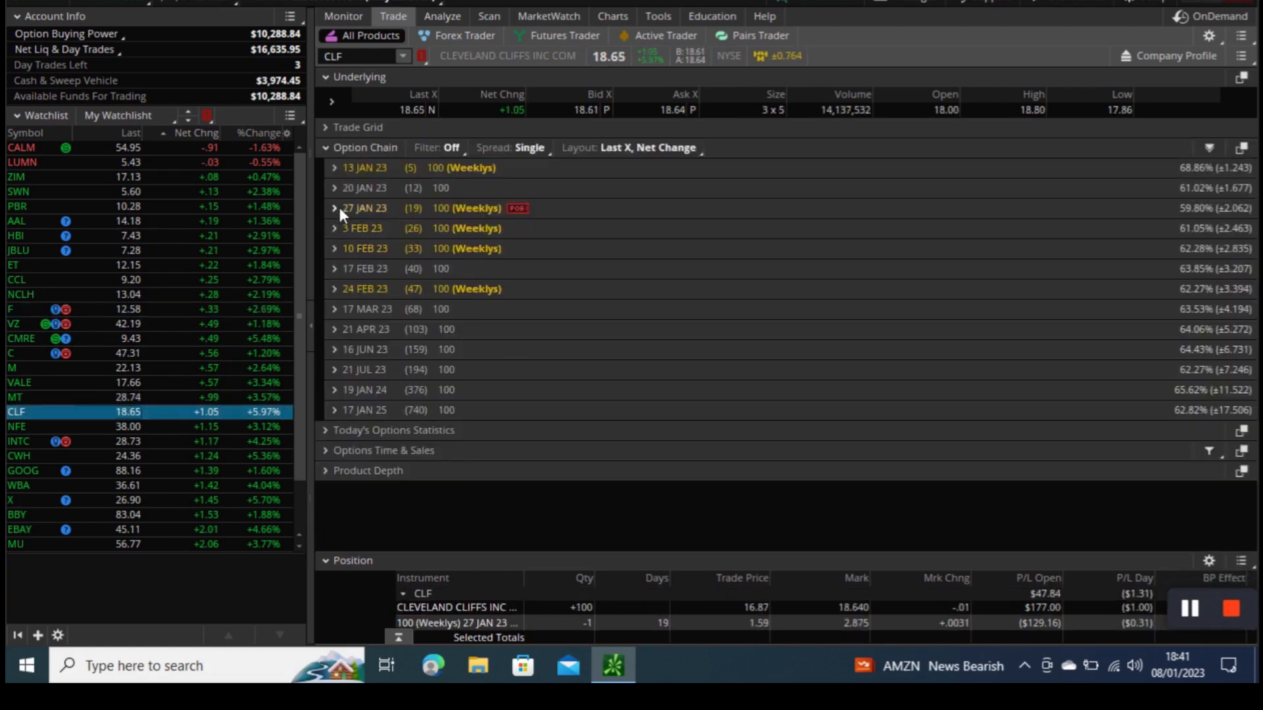
pyautogui.click(334, 207)
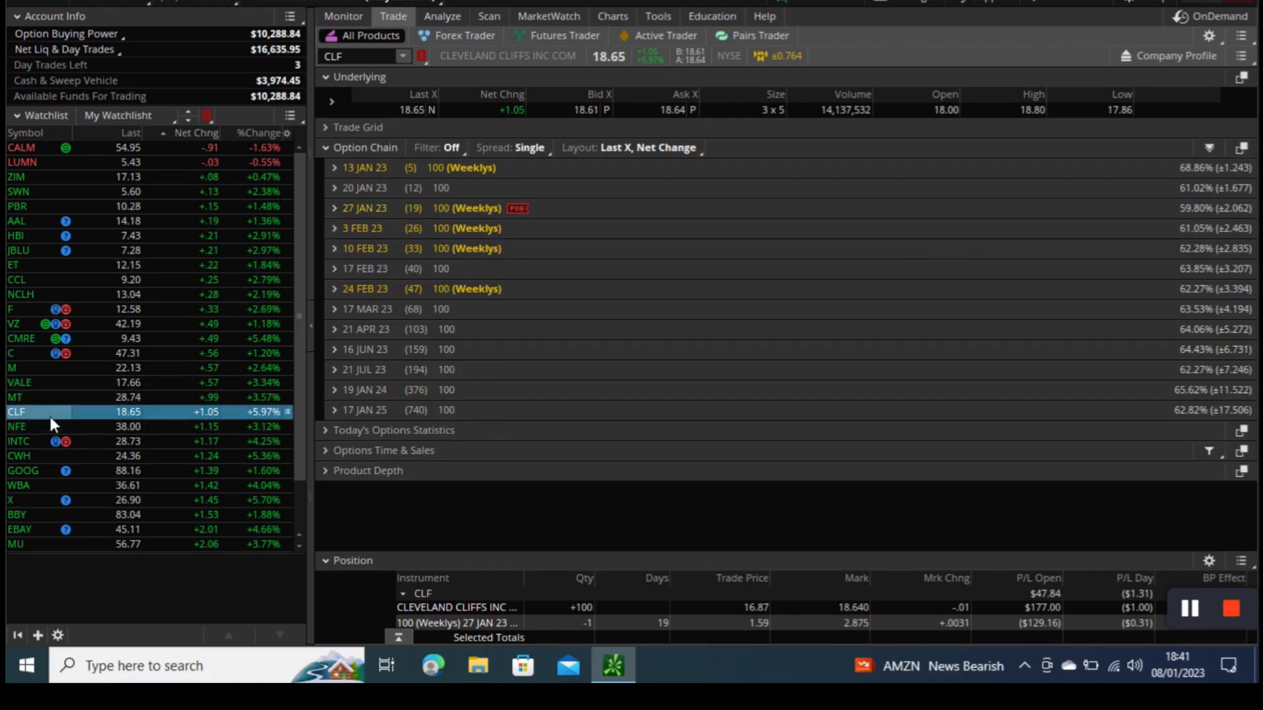
pyautogui.moveTo(93, 456)
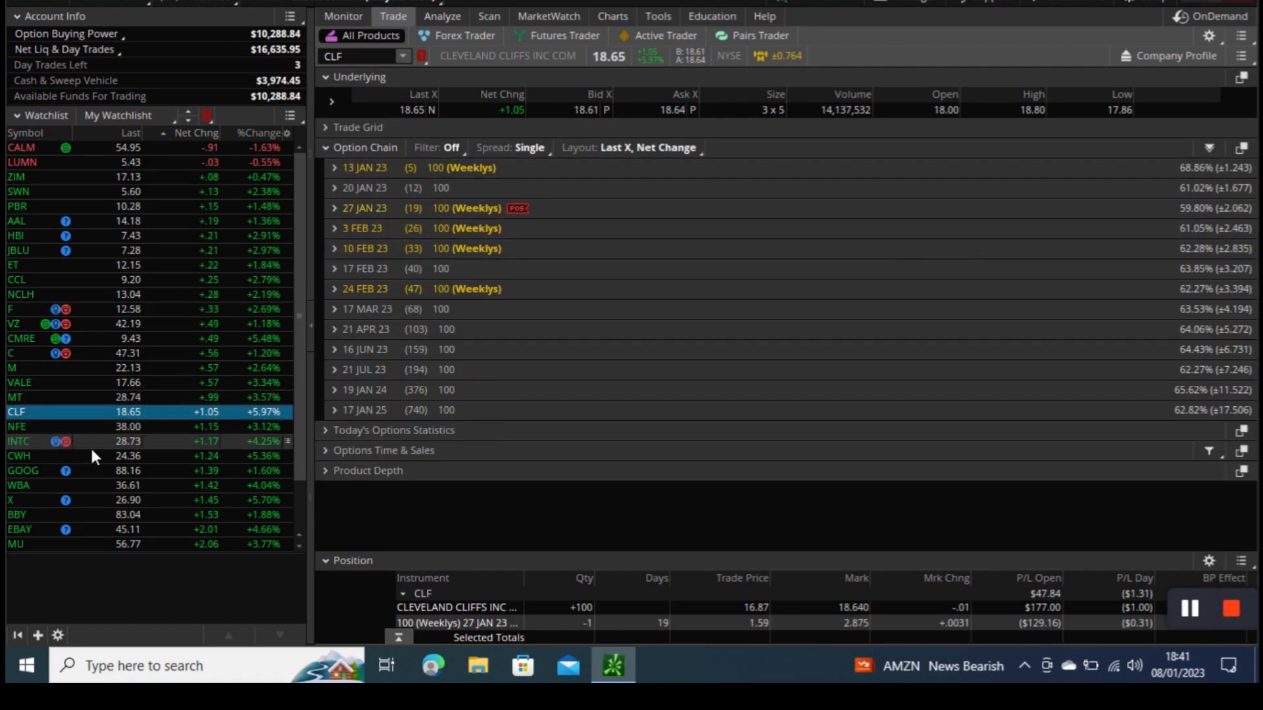
pyautogui.click(441, 16)
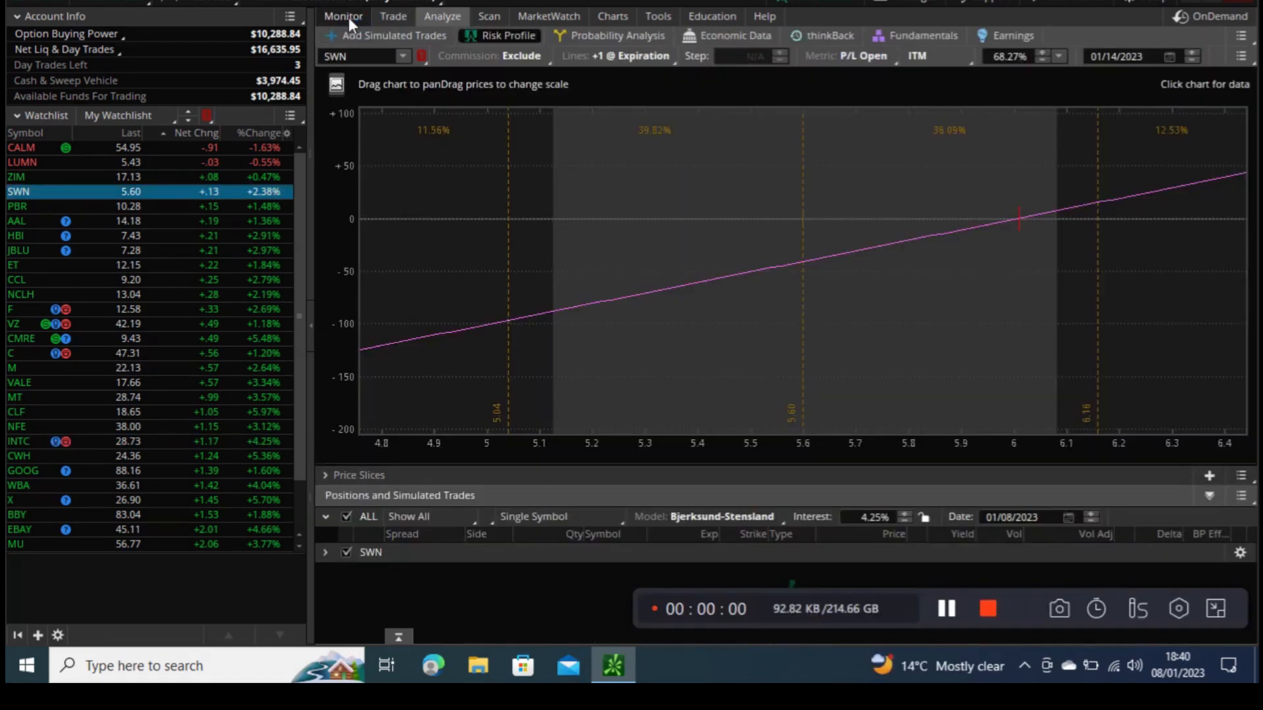
# On Activity and Positions, expand and collapse the CLF, F and LUMN holdings to view their legs.
pyautogui.click(342, 16)
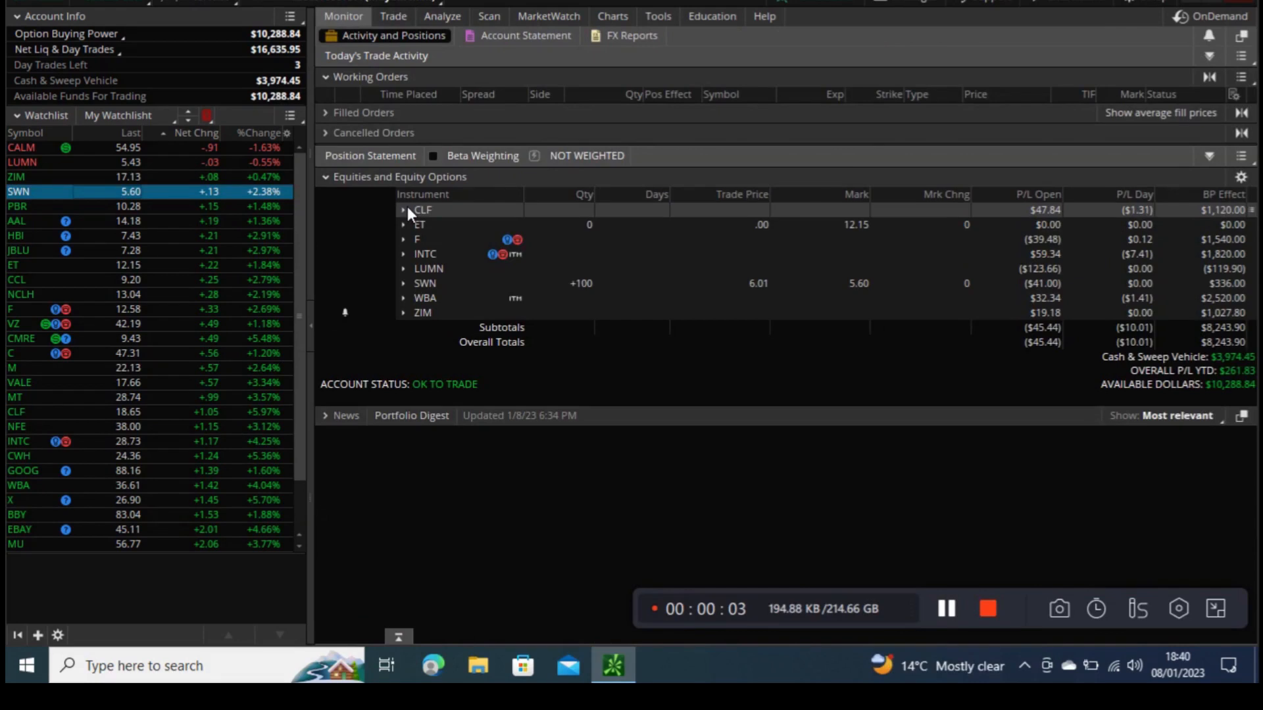
pyautogui.click(403, 209)
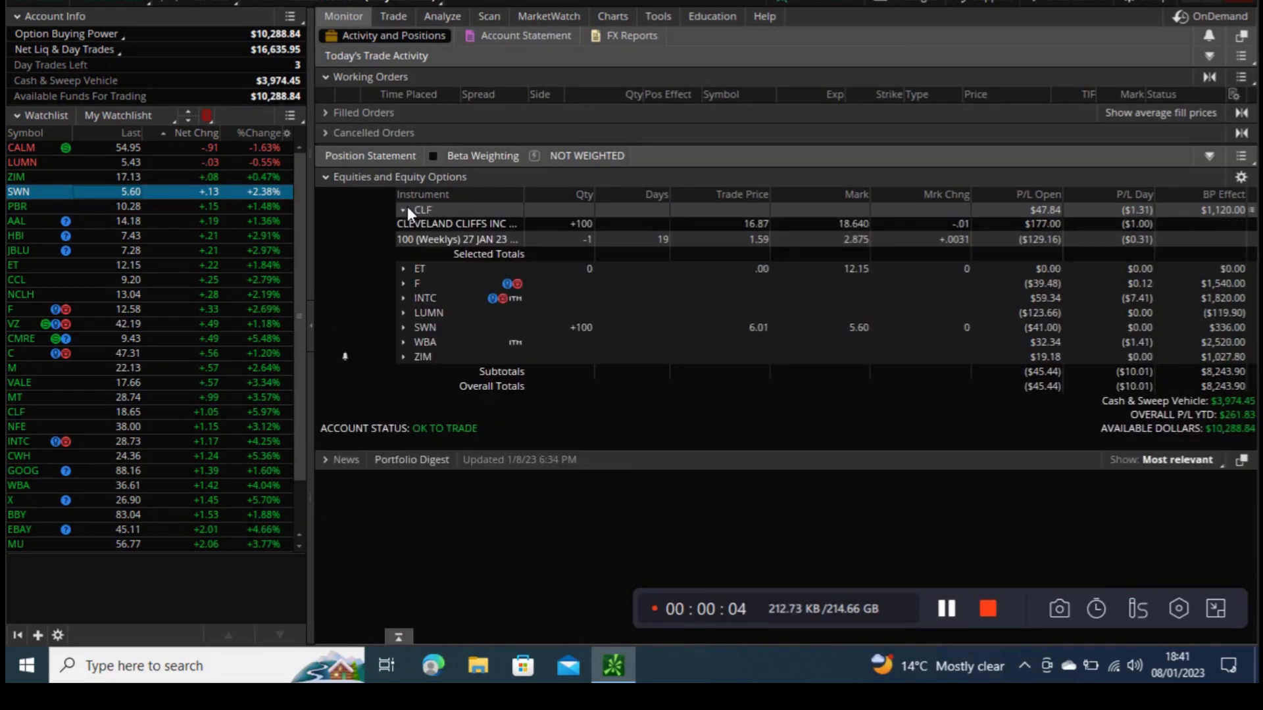
pyautogui.click(402, 210)
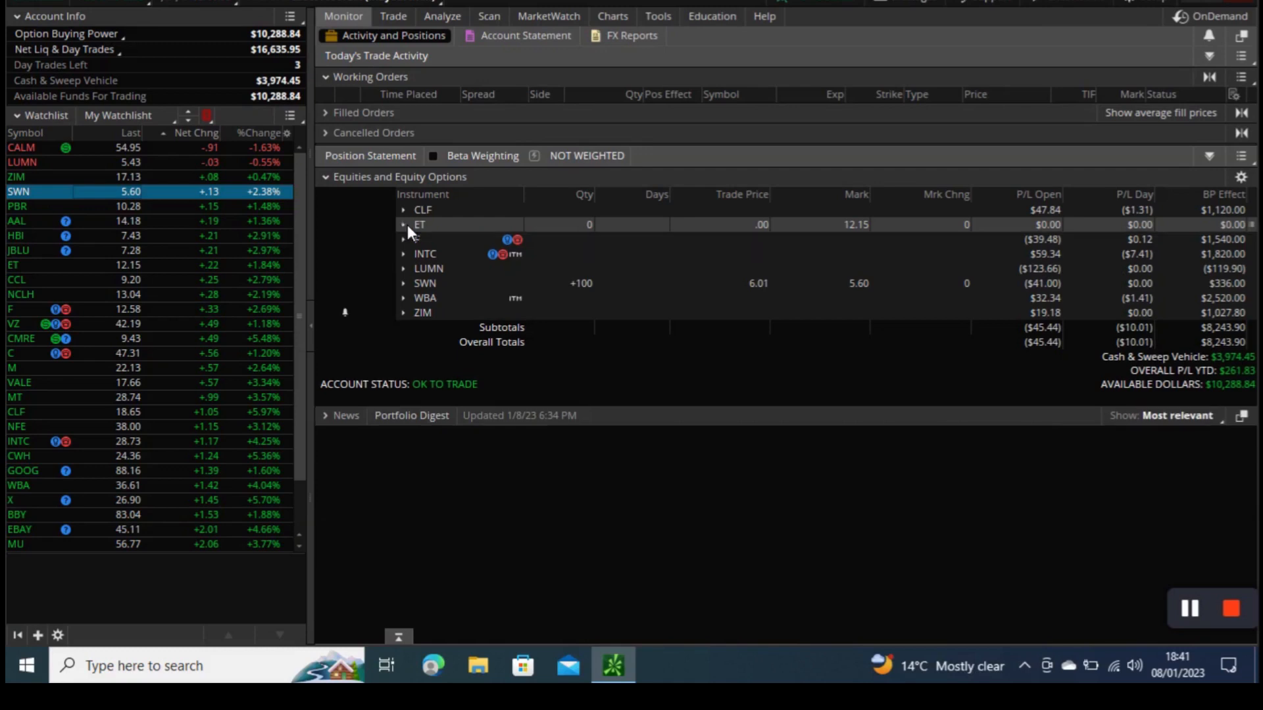
pyautogui.click(402, 240)
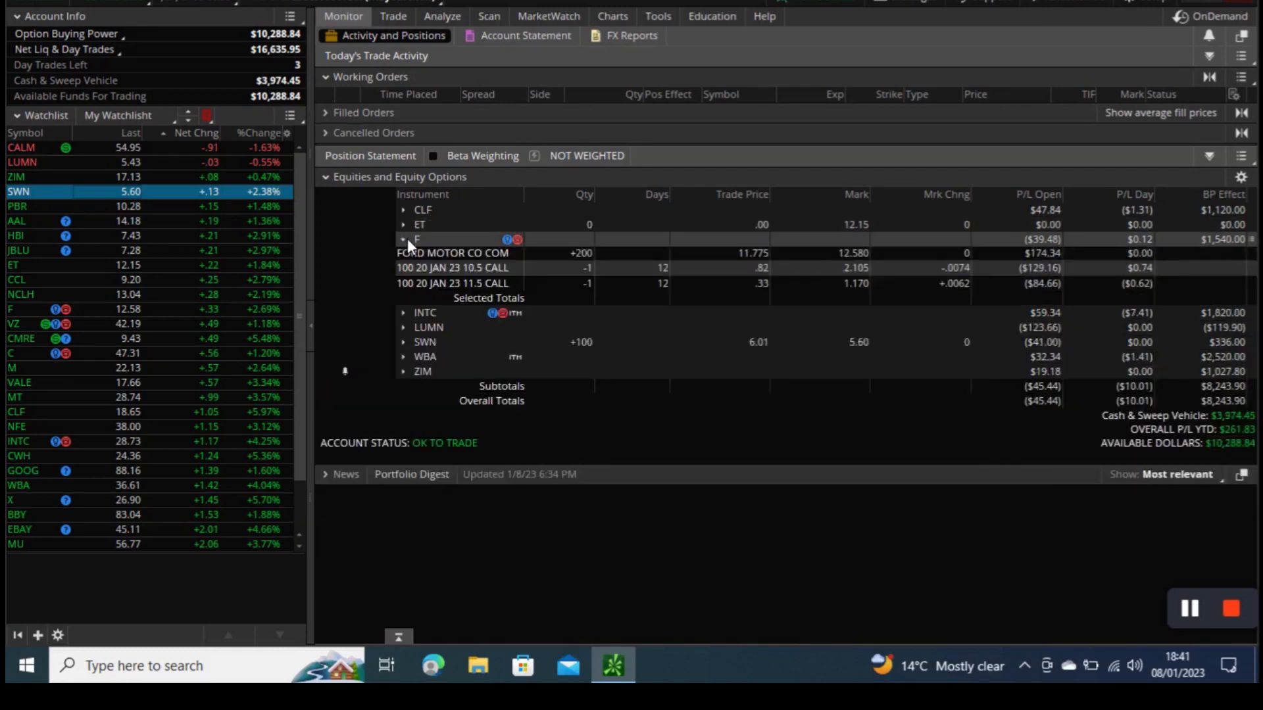
pyautogui.click(403, 239)
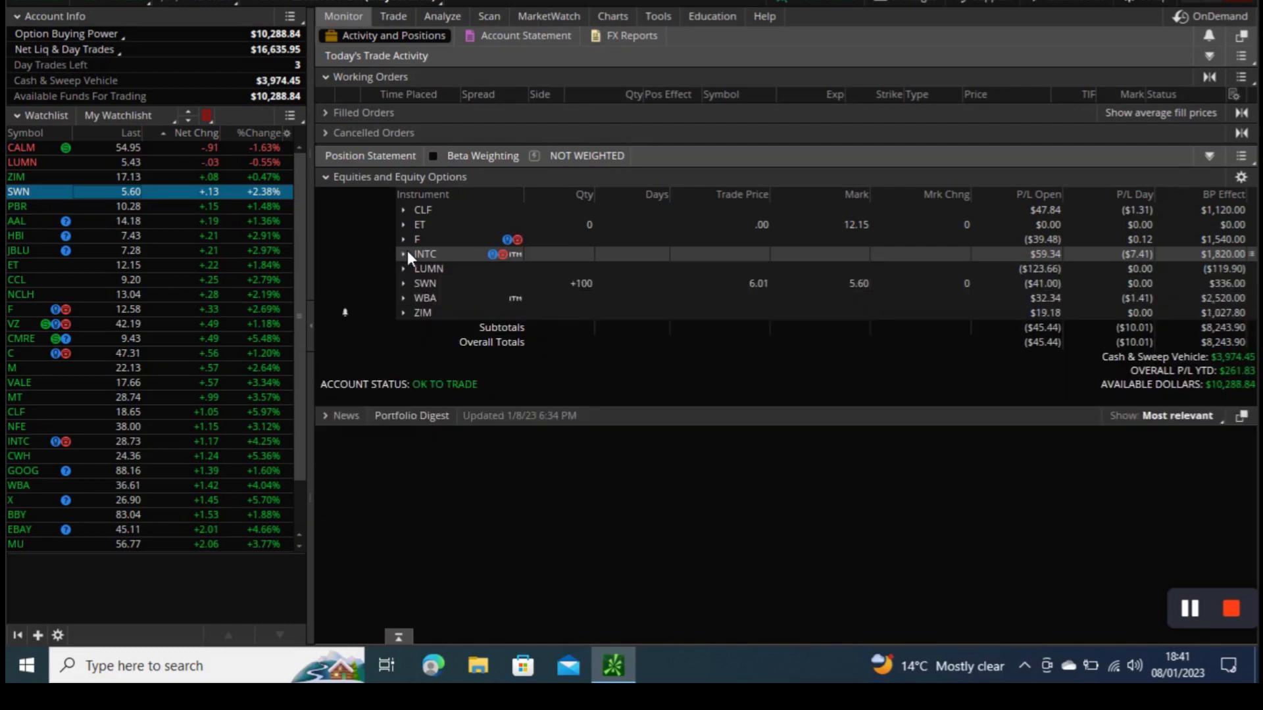
pyautogui.click(403, 269)
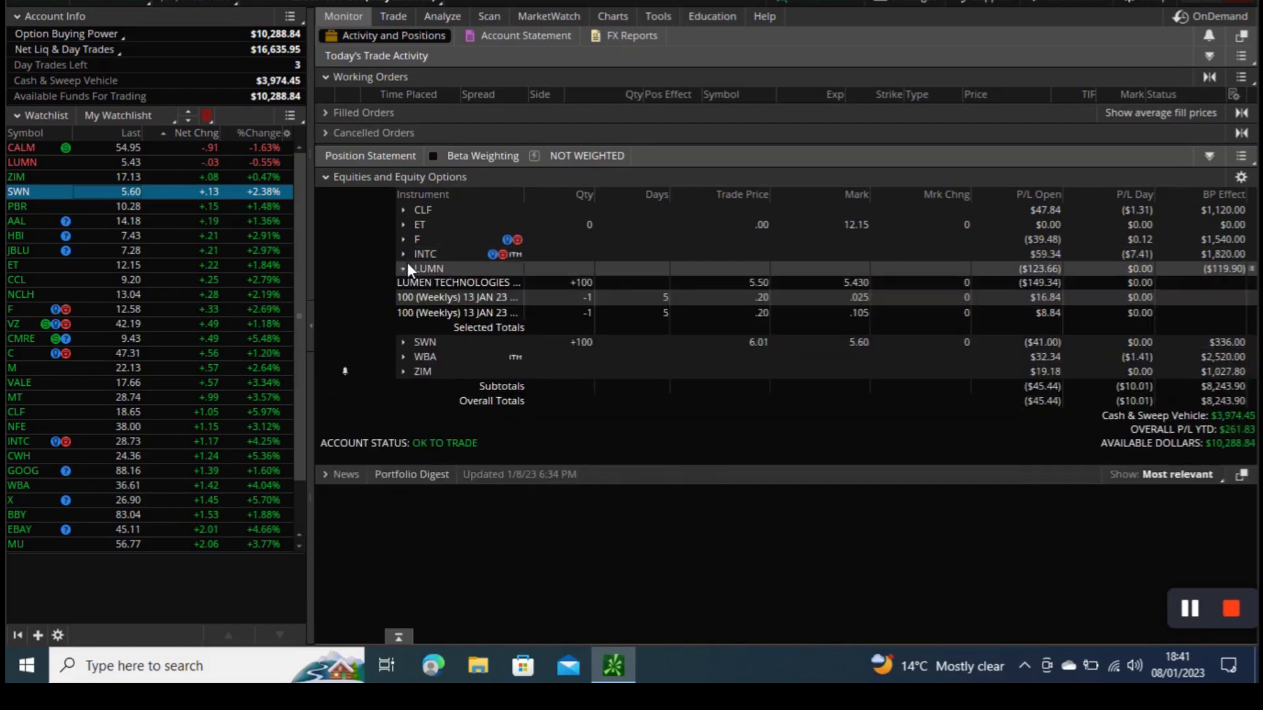
pyautogui.click(403, 269)
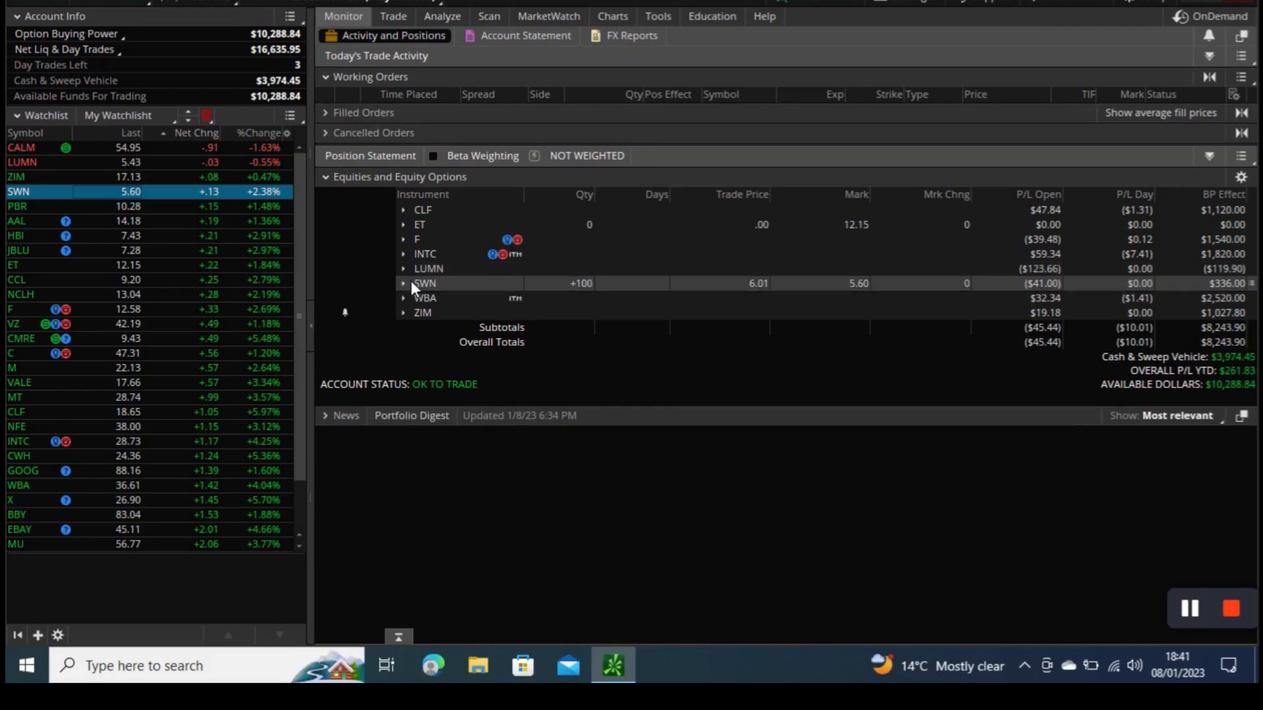
pyautogui.click(403, 297)
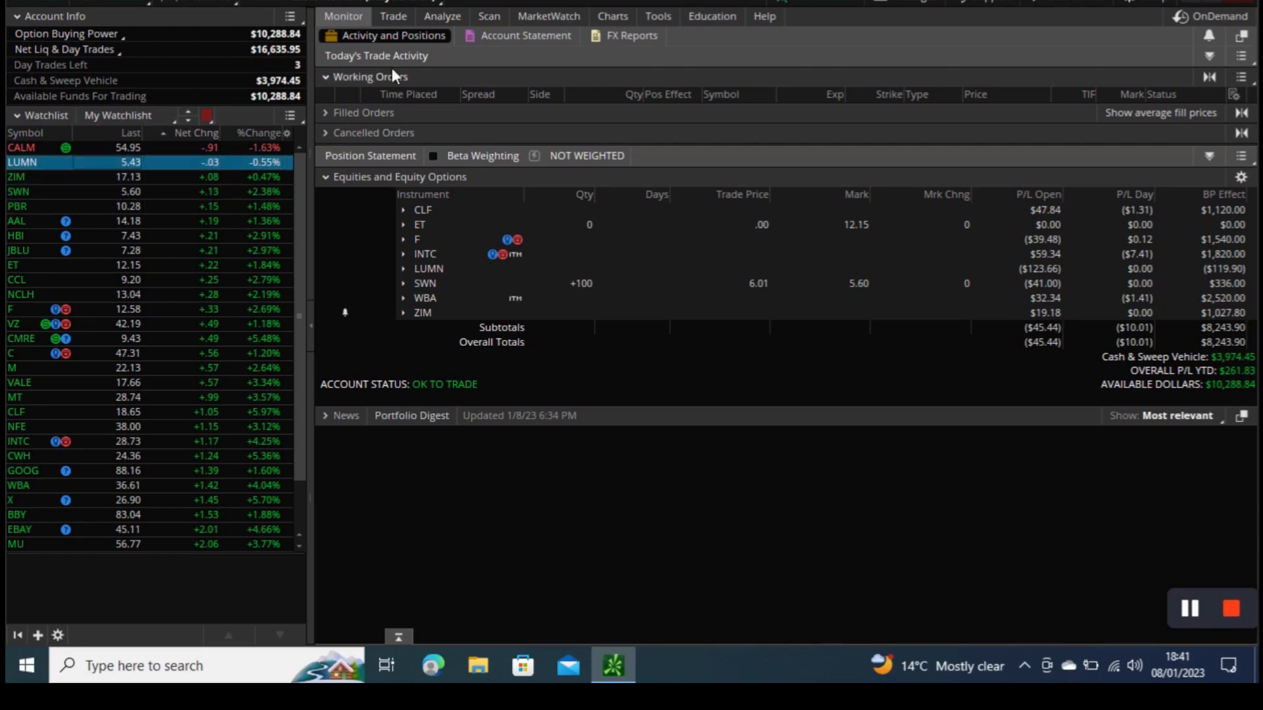
# Expand LUMN's 13 JAN 23 strikes, collapse the chain, then load ZIM, F and CLF in turn.
pyautogui.click(392, 15)
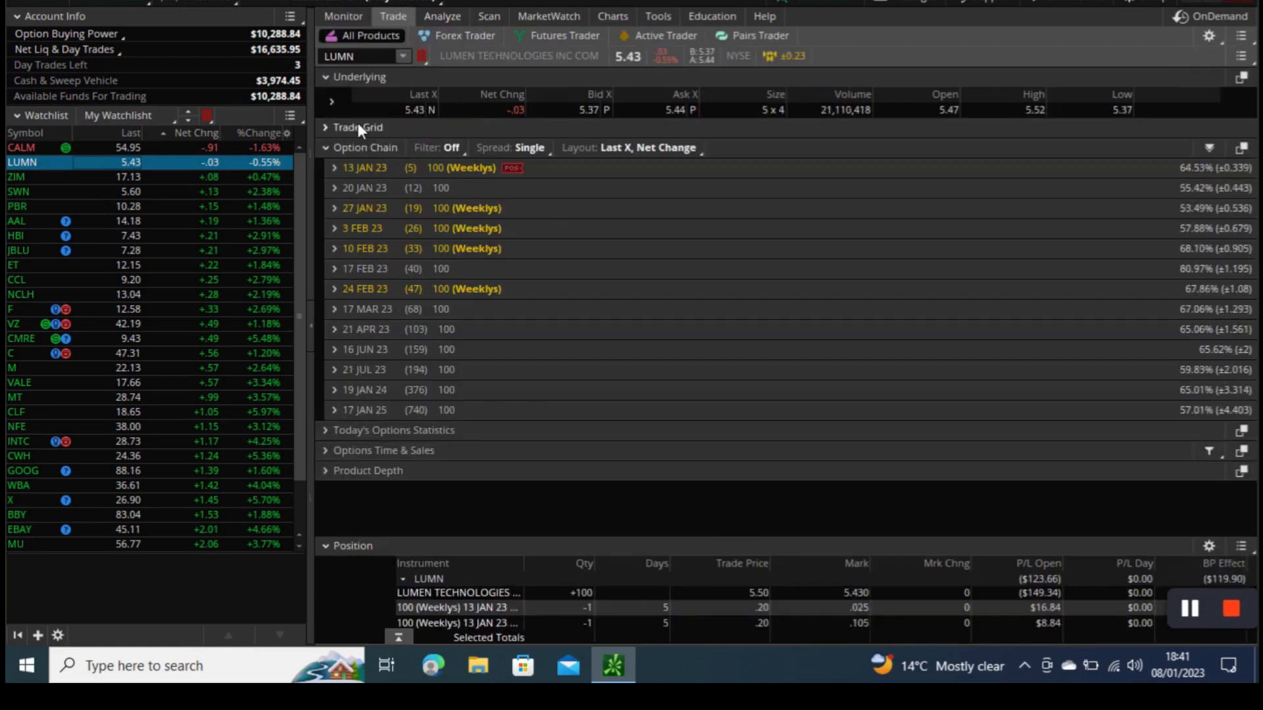
pyautogui.click(362, 168)
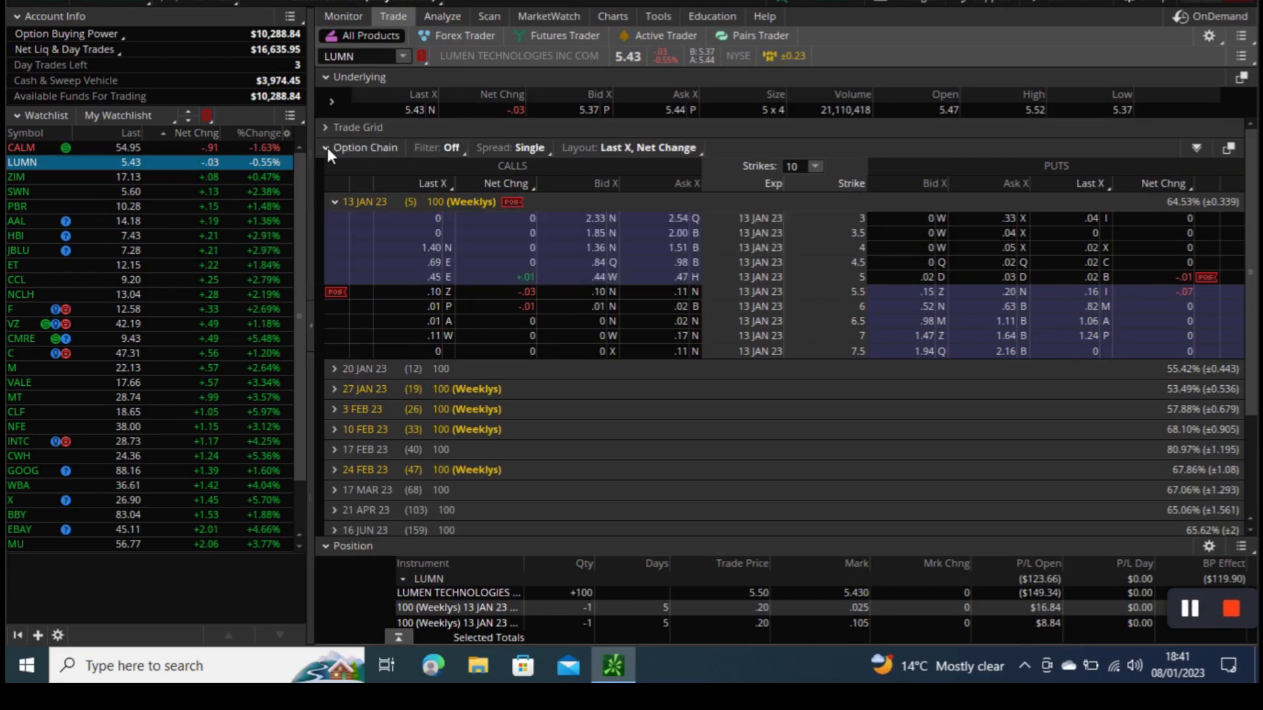
pyautogui.click(326, 147)
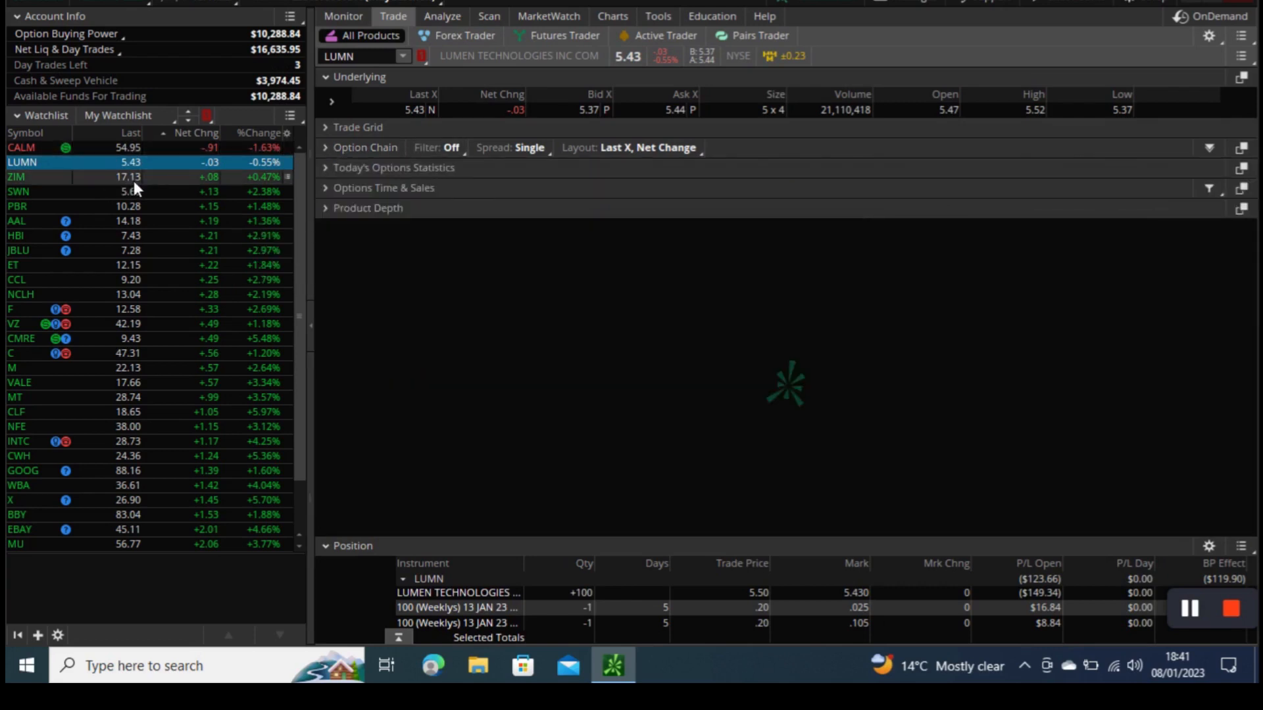
pyautogui.click(18, 176)
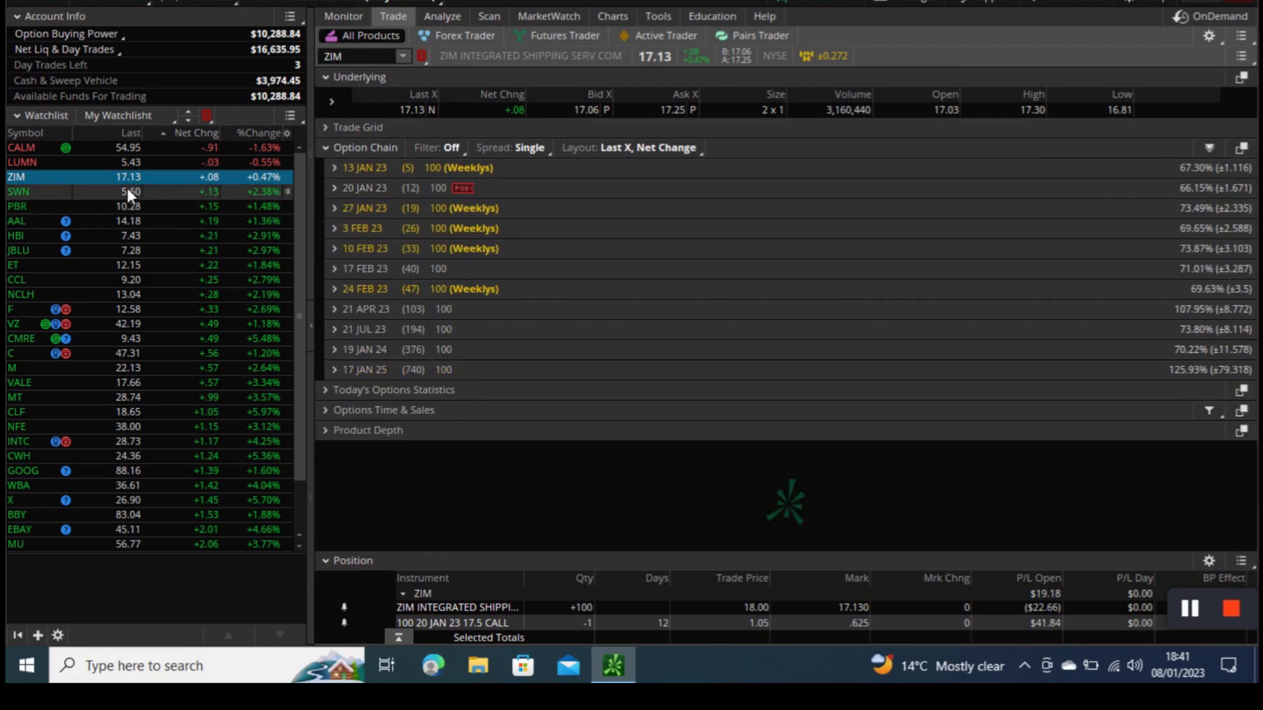
pyautogui.moveTo(129, 279)
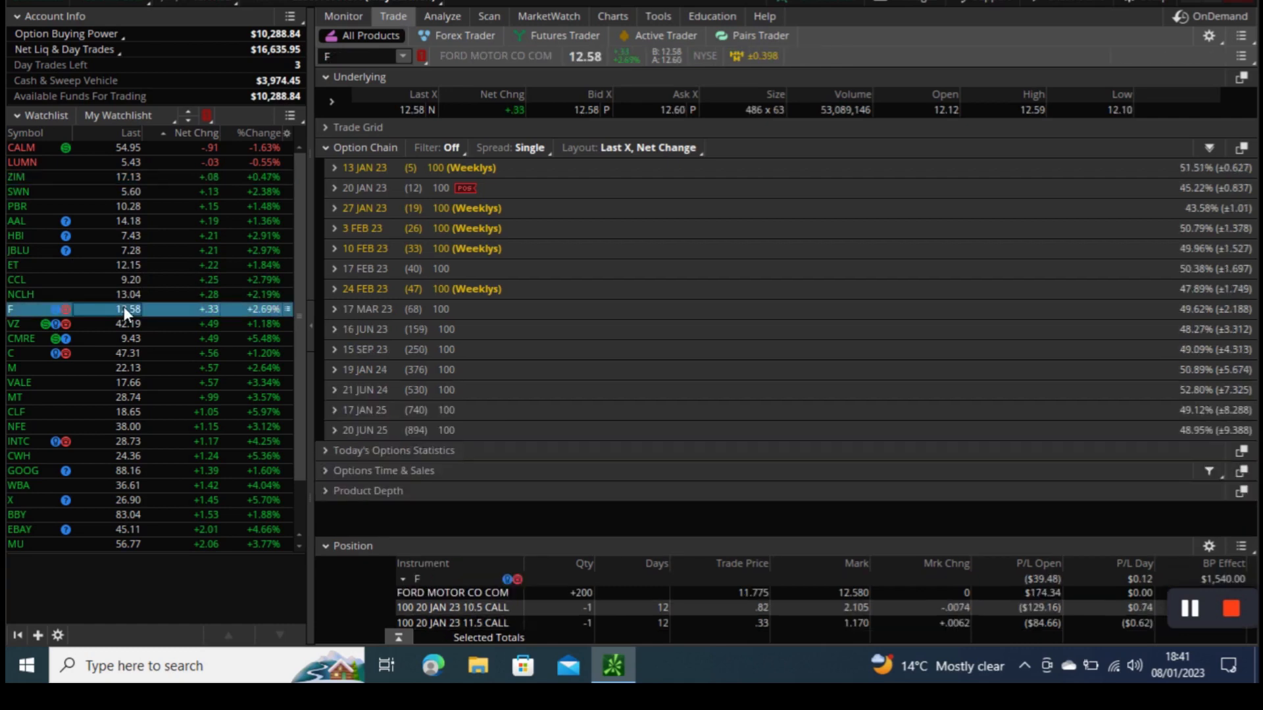
pyautogui.click(334, 188)
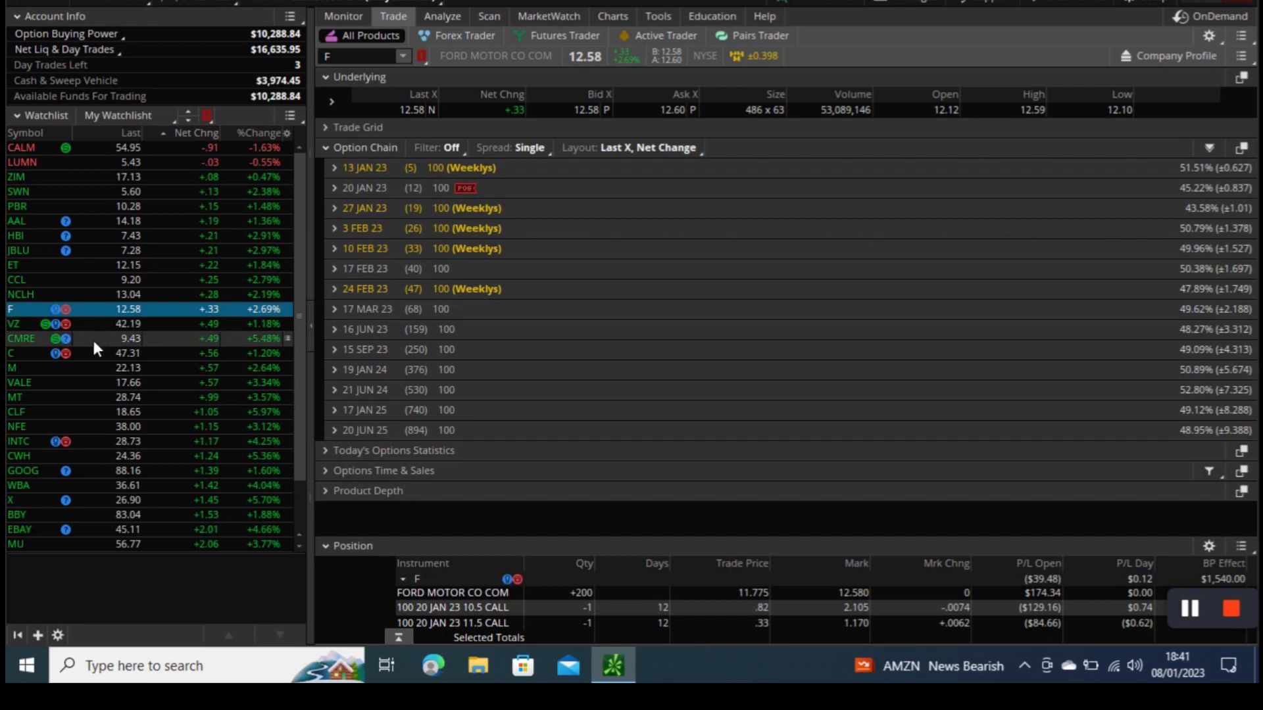
pyautogui.moveTo(104, 390)
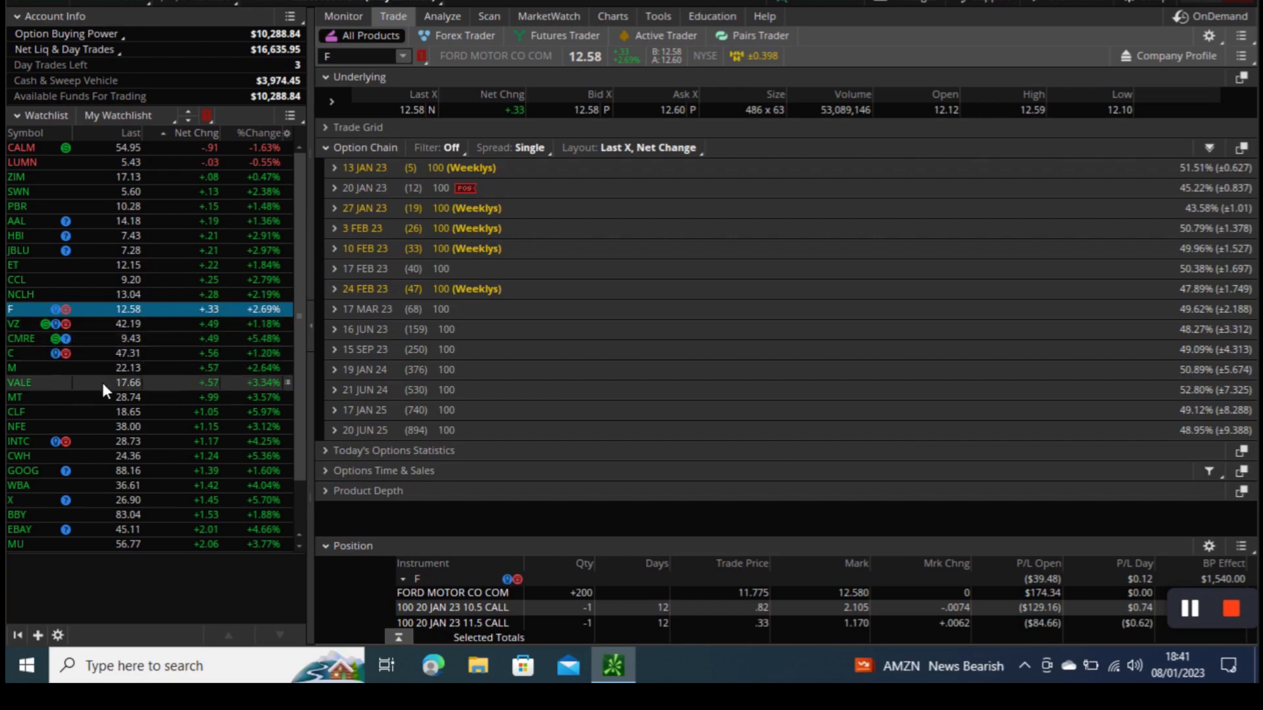
pyautogui.moveTo(113, 411)
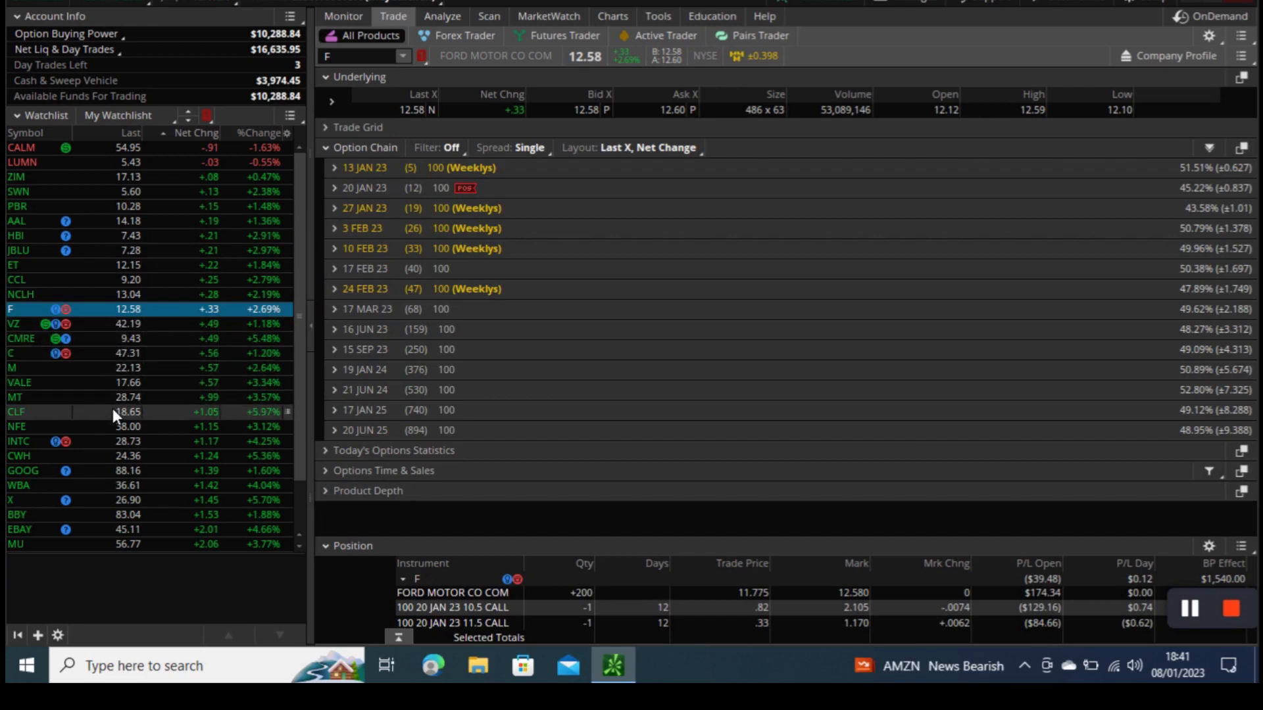
pyautogui.click(16, 412)
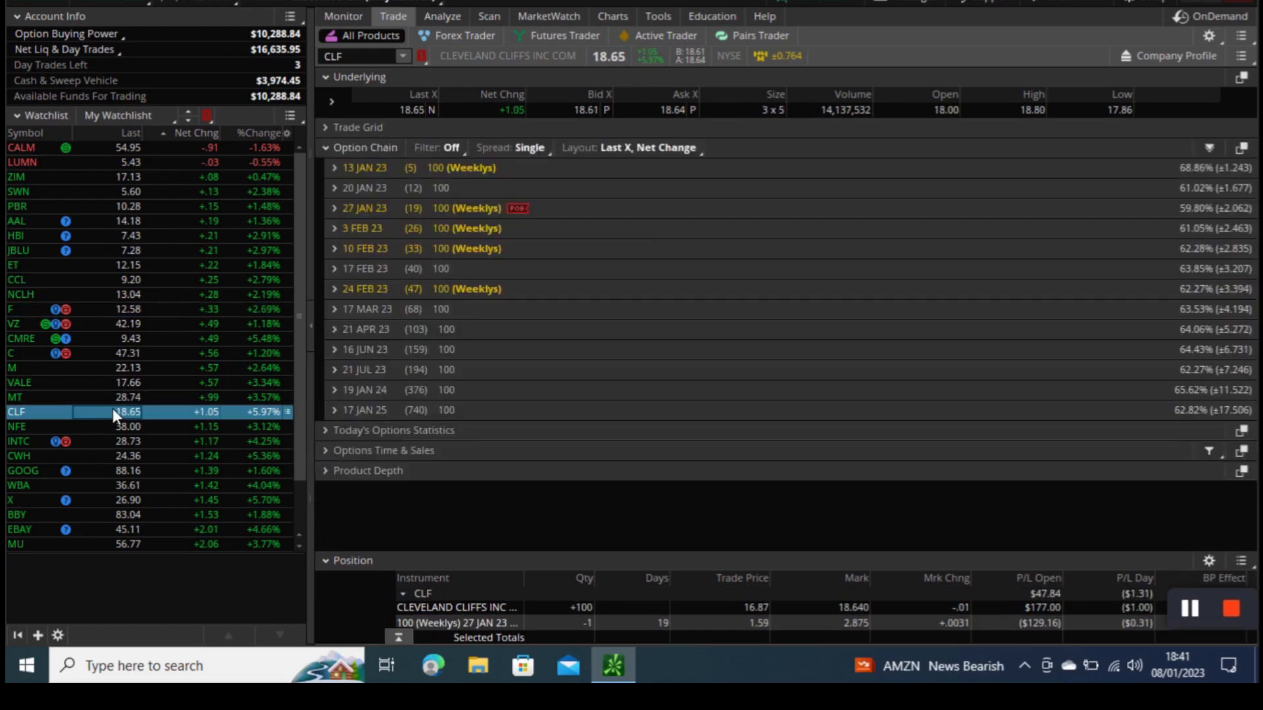